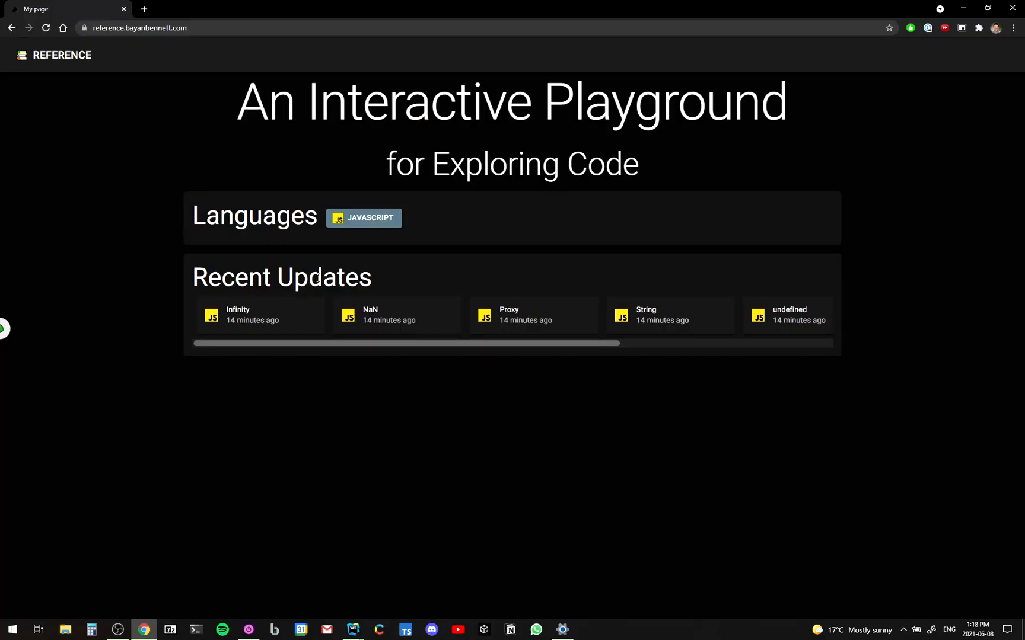
mouse_move(395, 368)
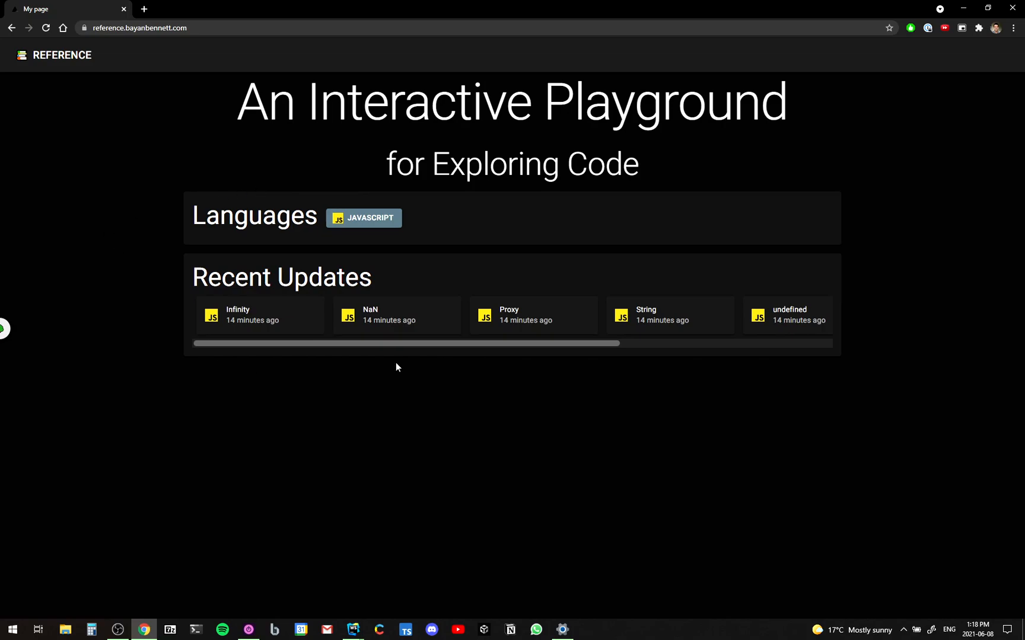
- Go to the JavaScript language page and browse its Recent Updates list
click(363, 217)
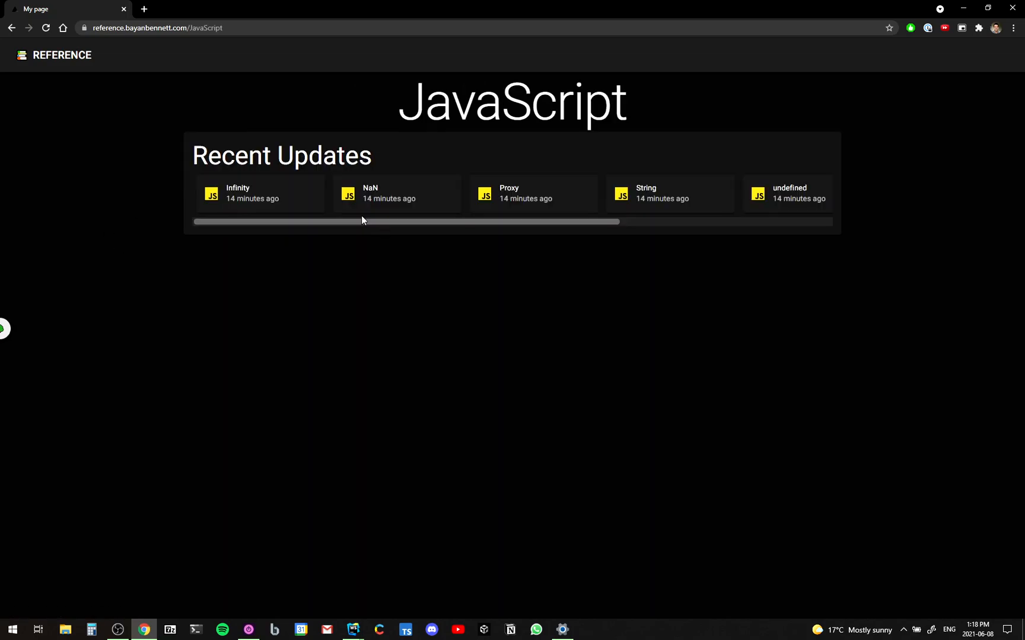
scroll(right, 3)
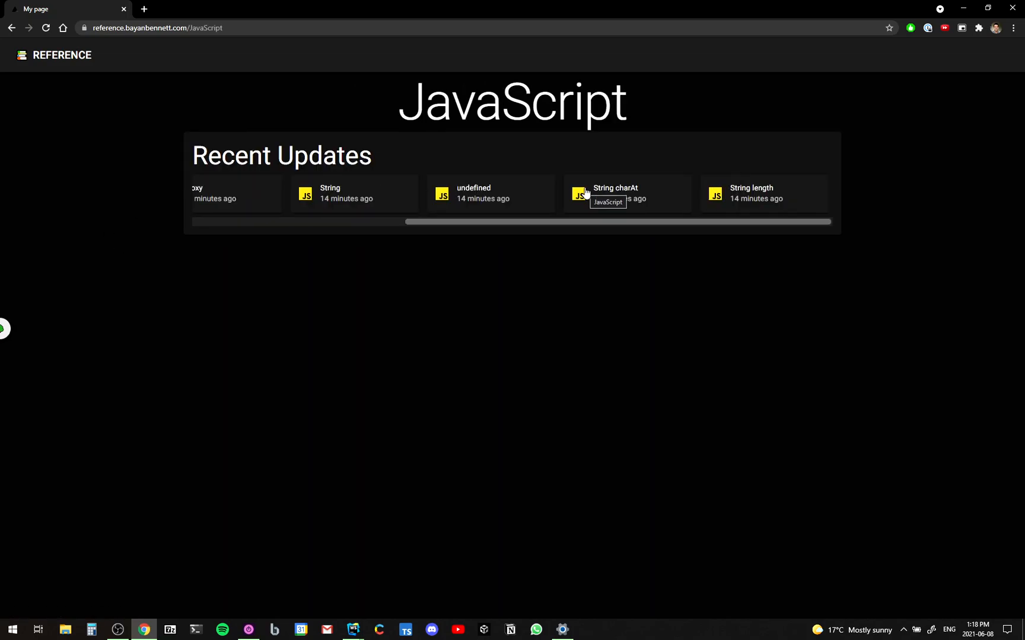
scroll(left, 3)
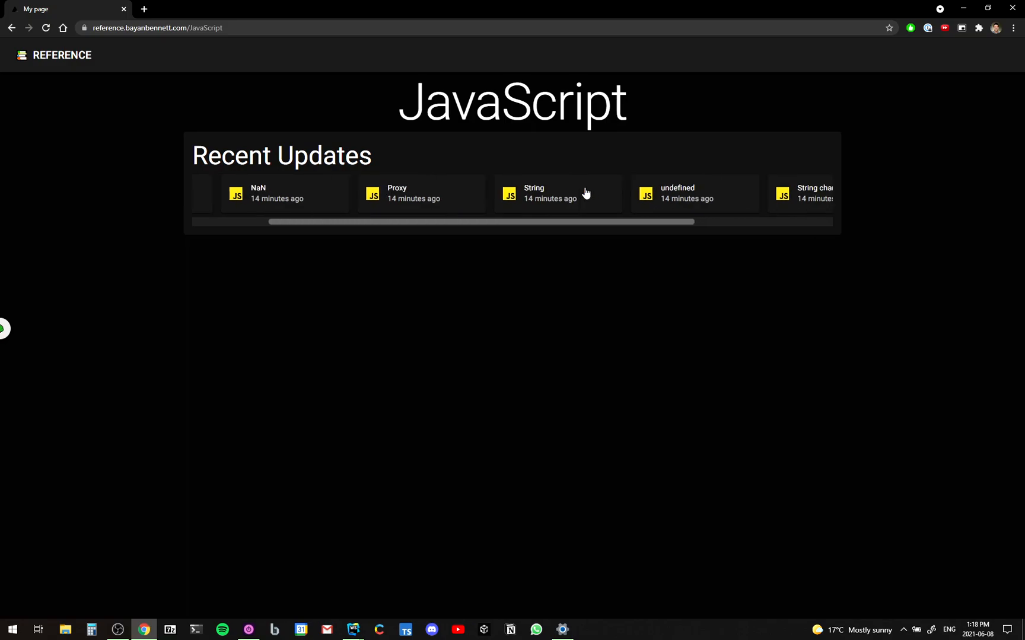
scroll(left, 3)
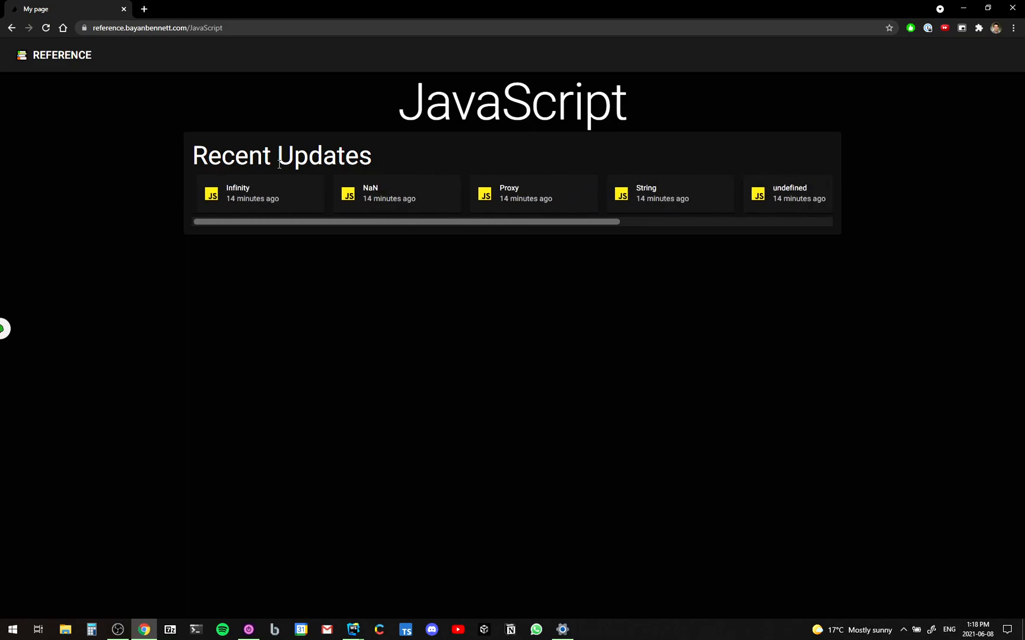
mouse_move(419, 195)
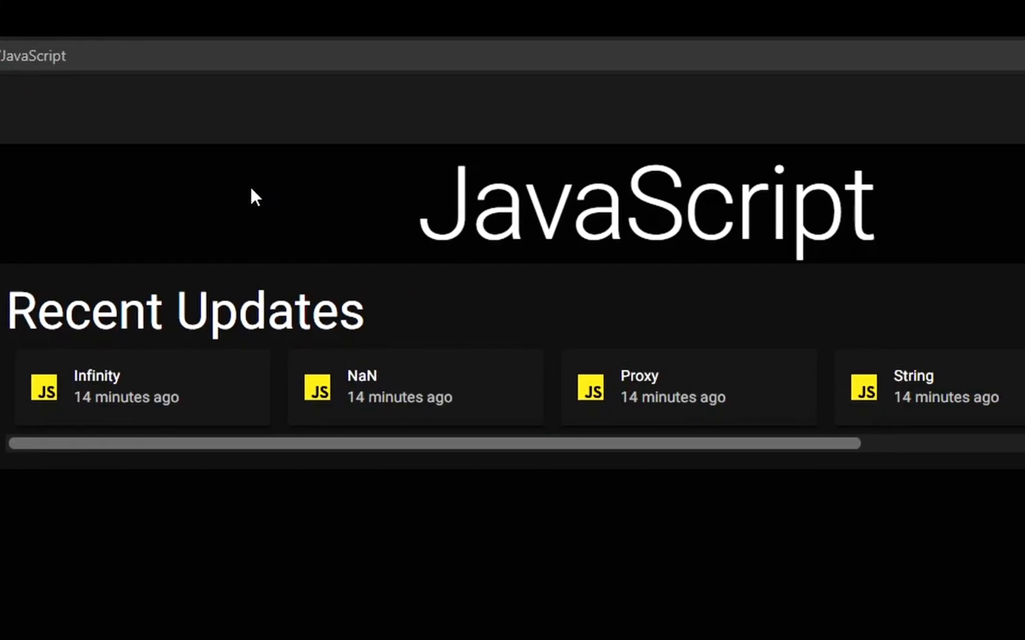
scroll(right, 3)
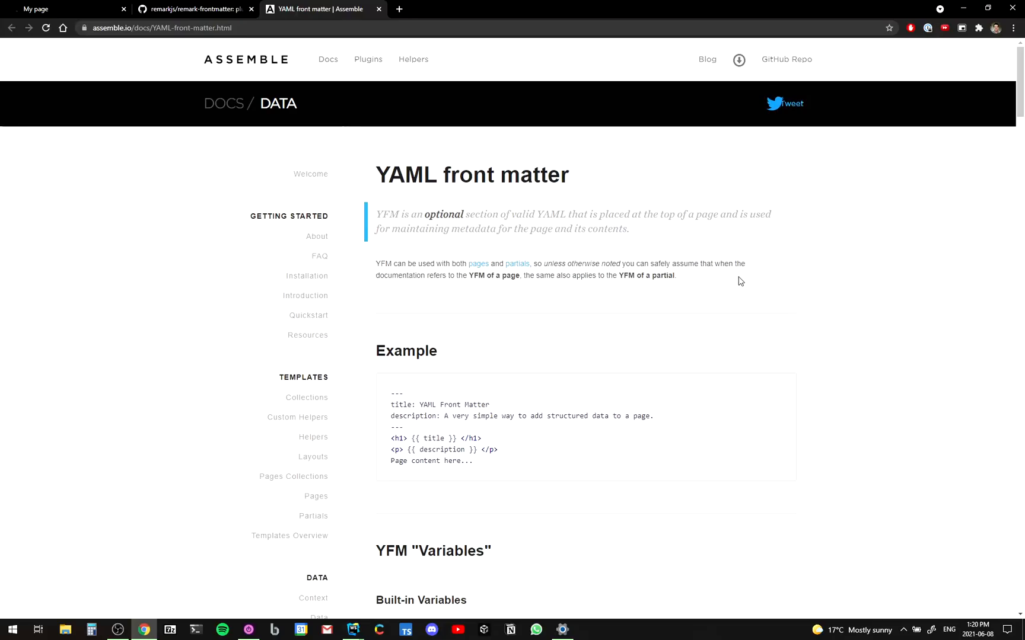
- Read the YAML front matter Example block, then switch to the remark-frontmatter GitHub repository
scroll(down, 3)
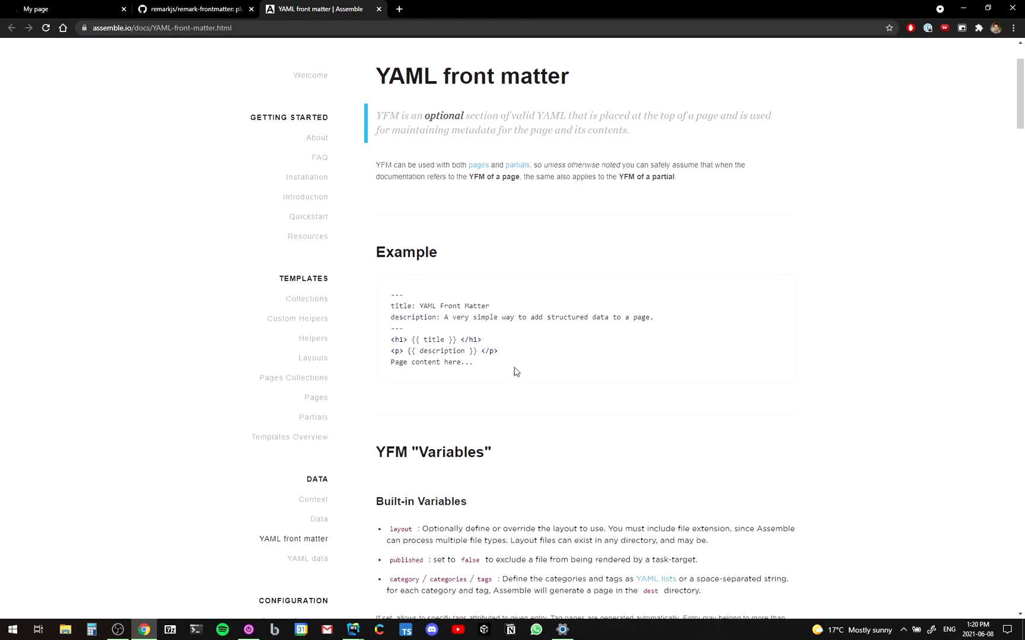
mouse_move(409, 315)
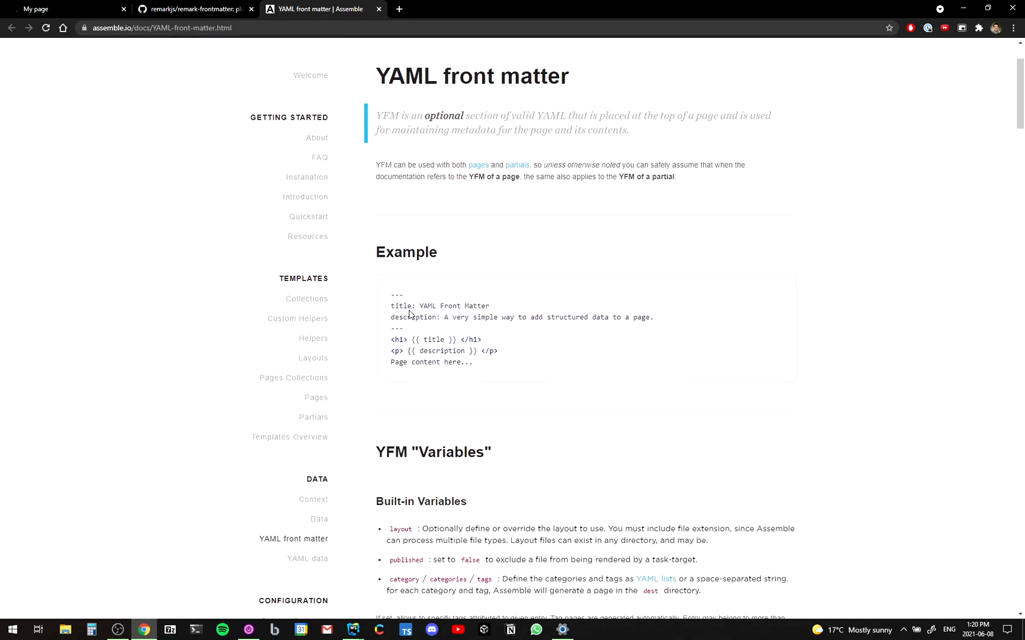
mouse_move(388, 299)
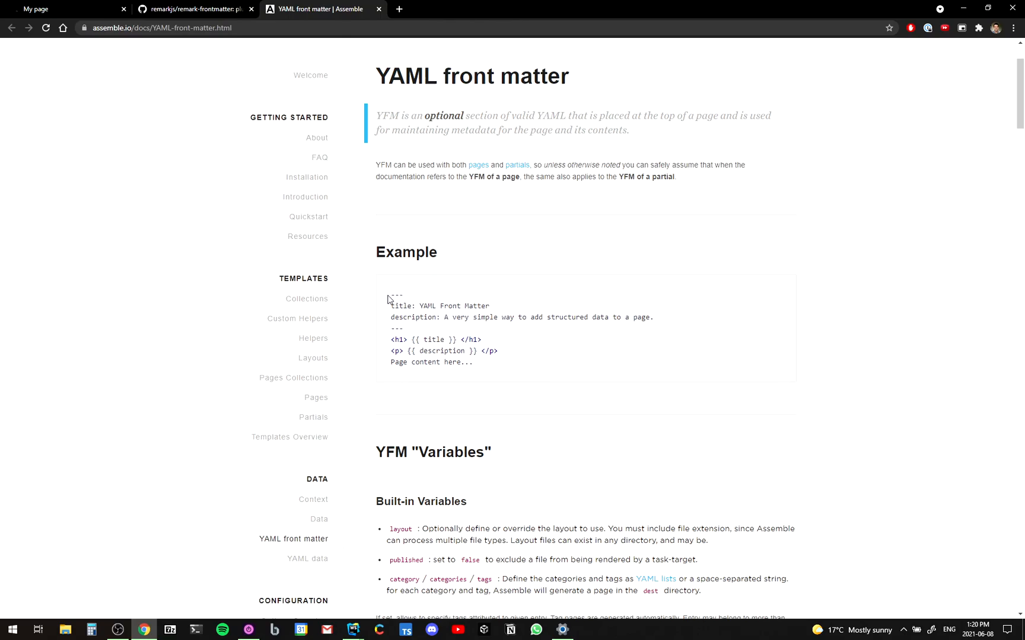
mouse_move(450, 304)
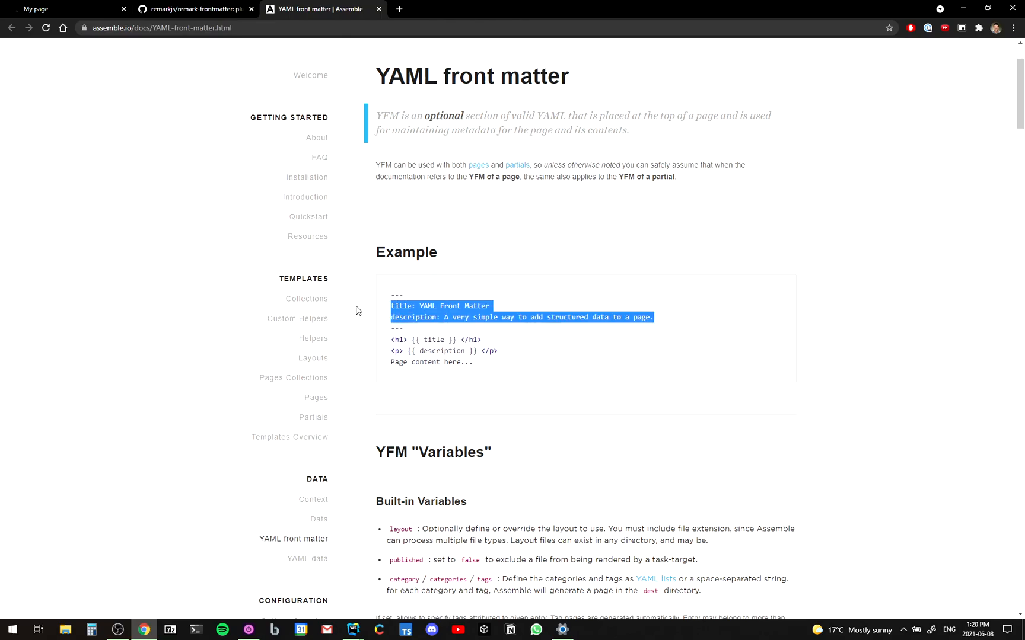
click(190, 9)
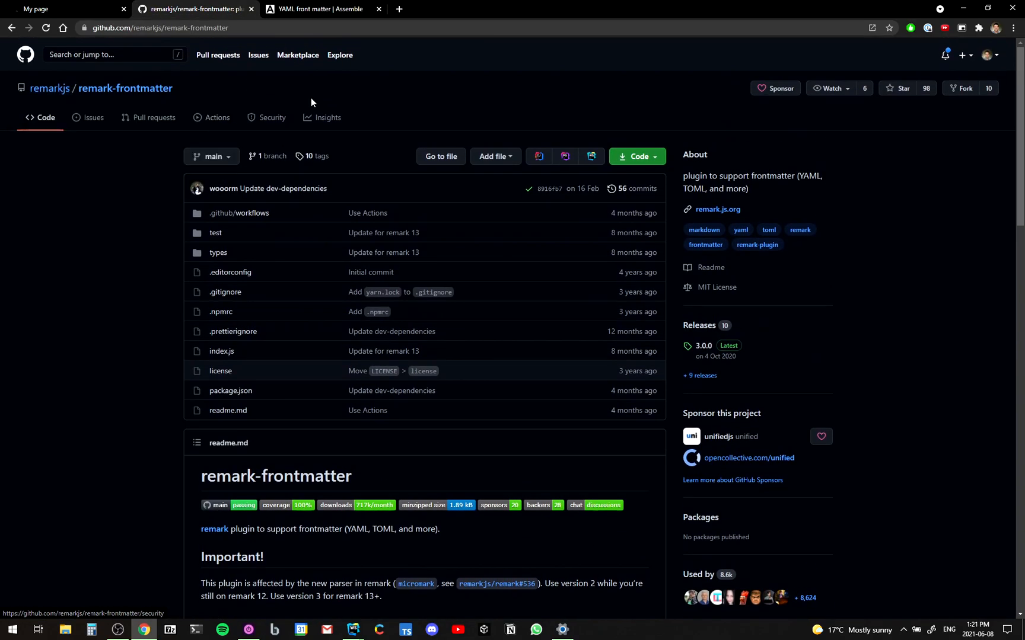
scroll(down, 3)
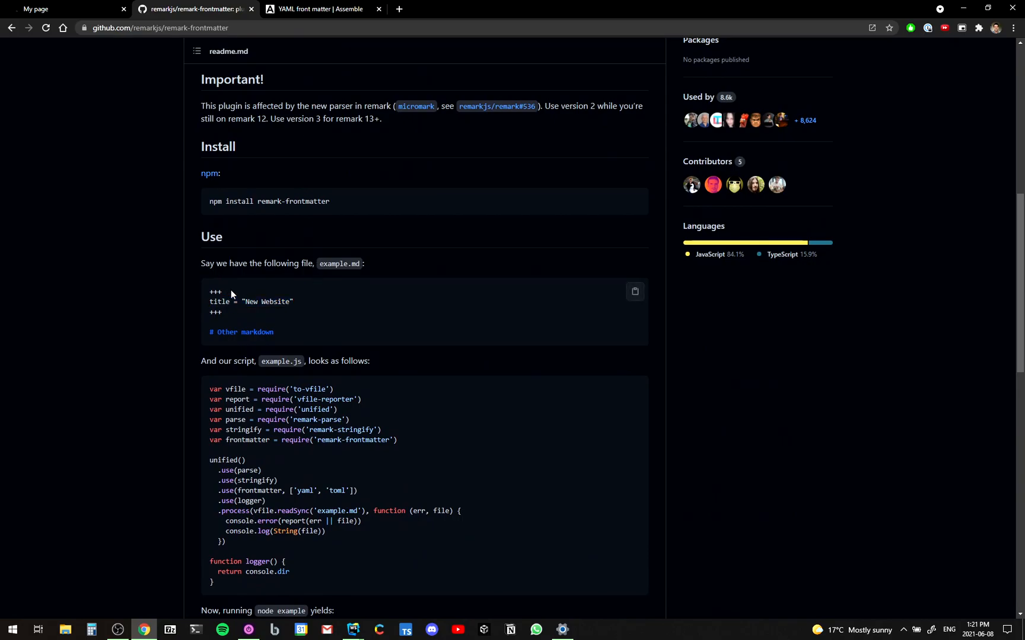
scroll(down, 3)
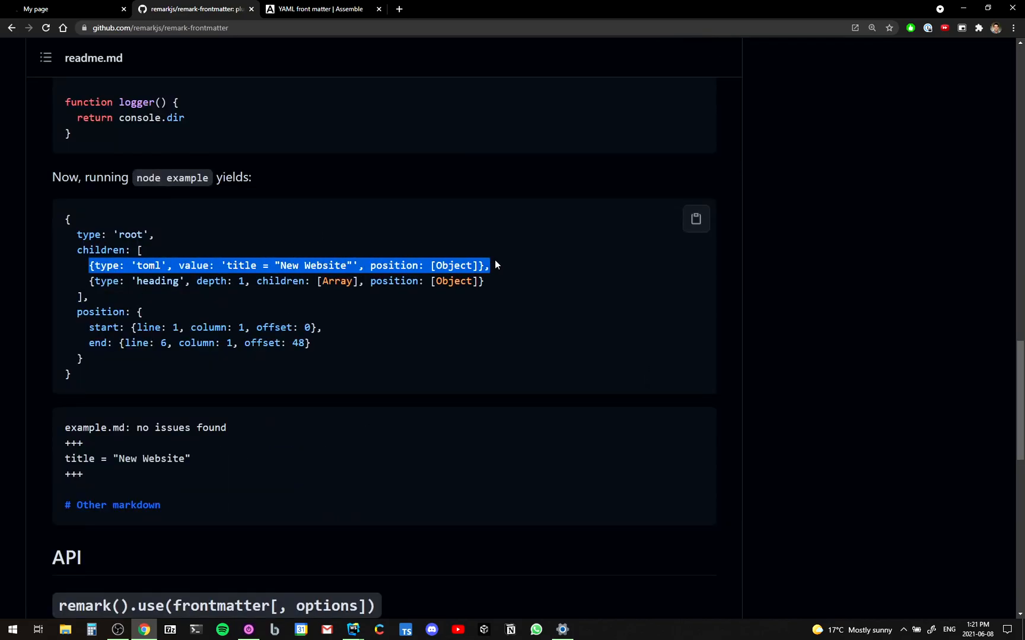
click(338, 260)
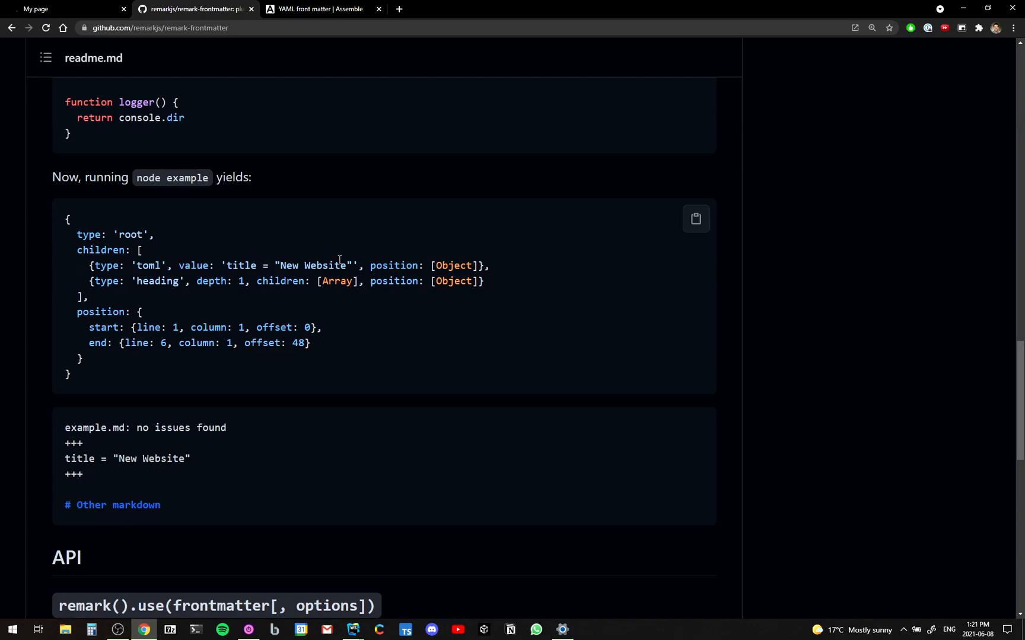
scroll(up, 3)
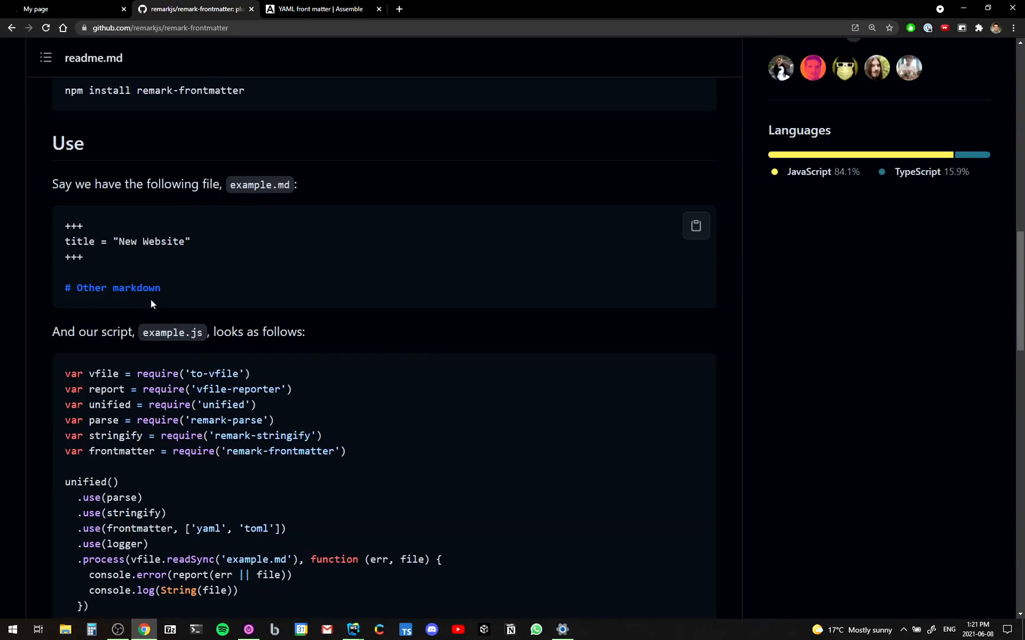
double_click(73, 258)
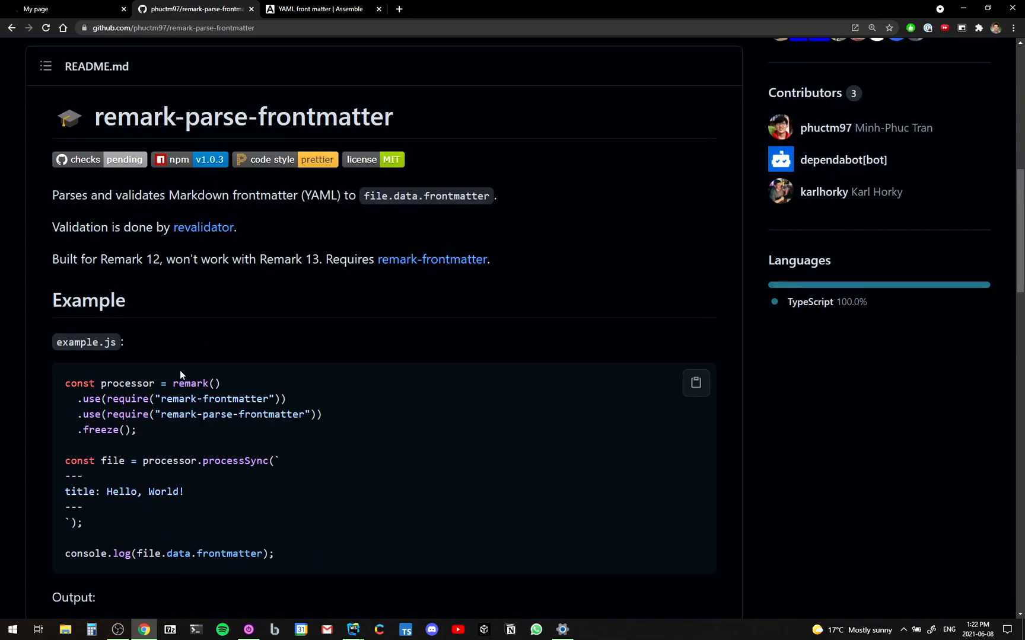
scroll(down, 3)
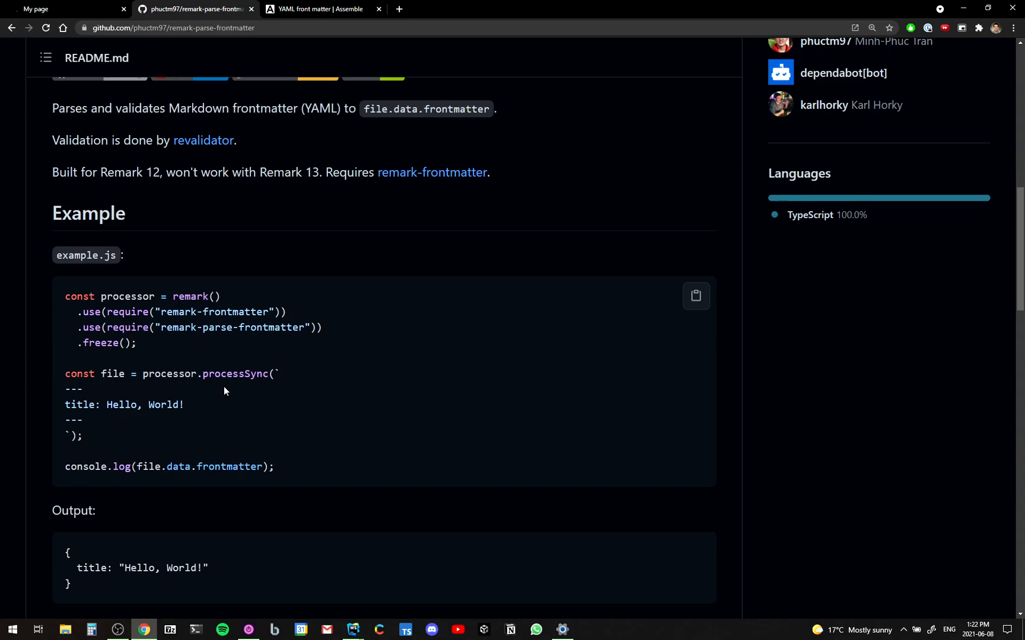
scroll(down, 3)
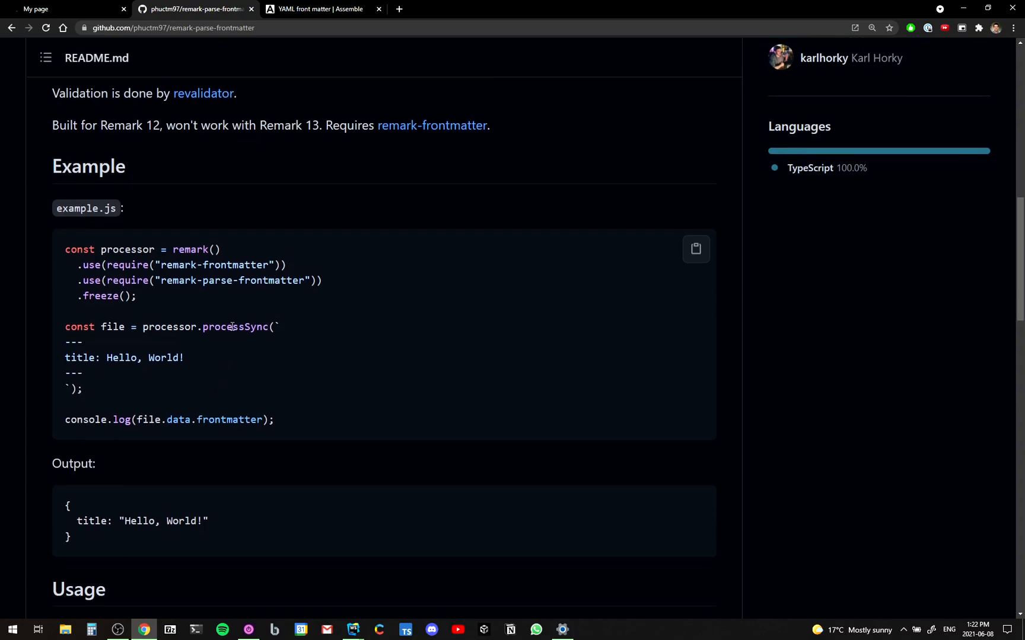
double_click(231, 280)
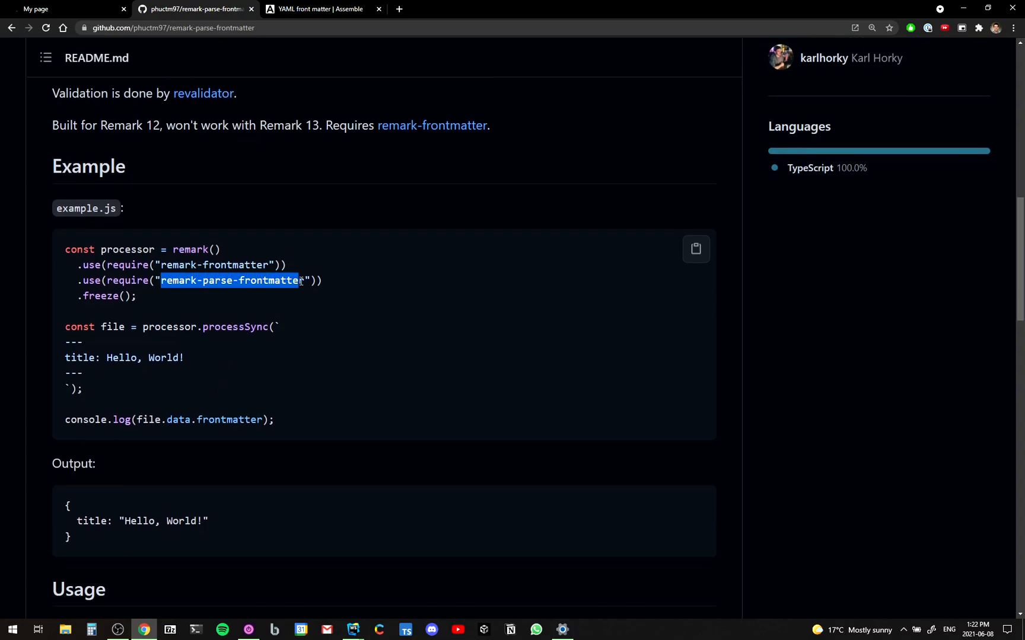
click(162, 264)
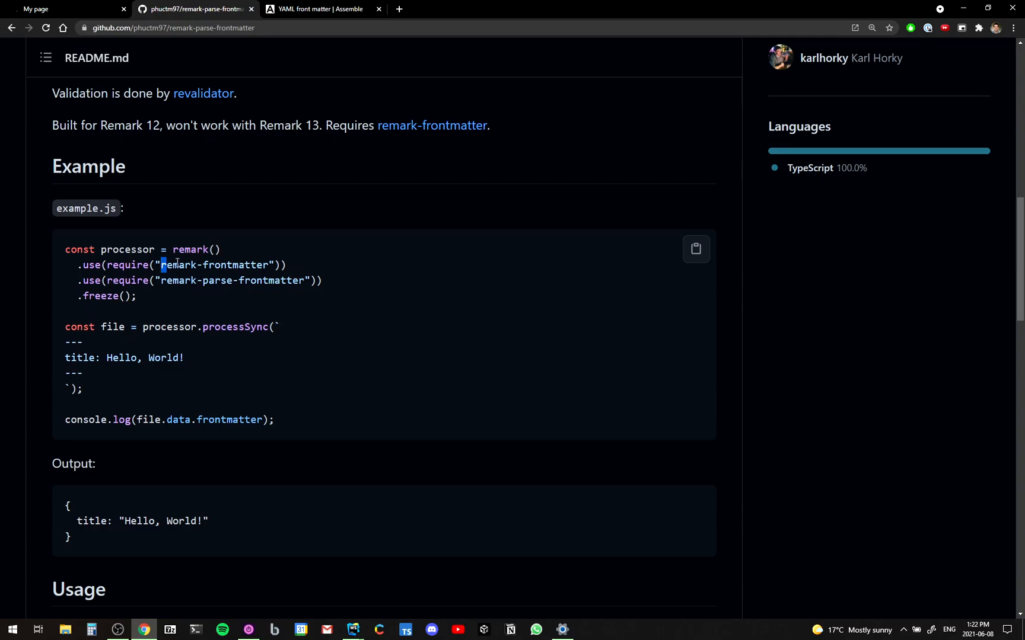
double_click(213, 265)
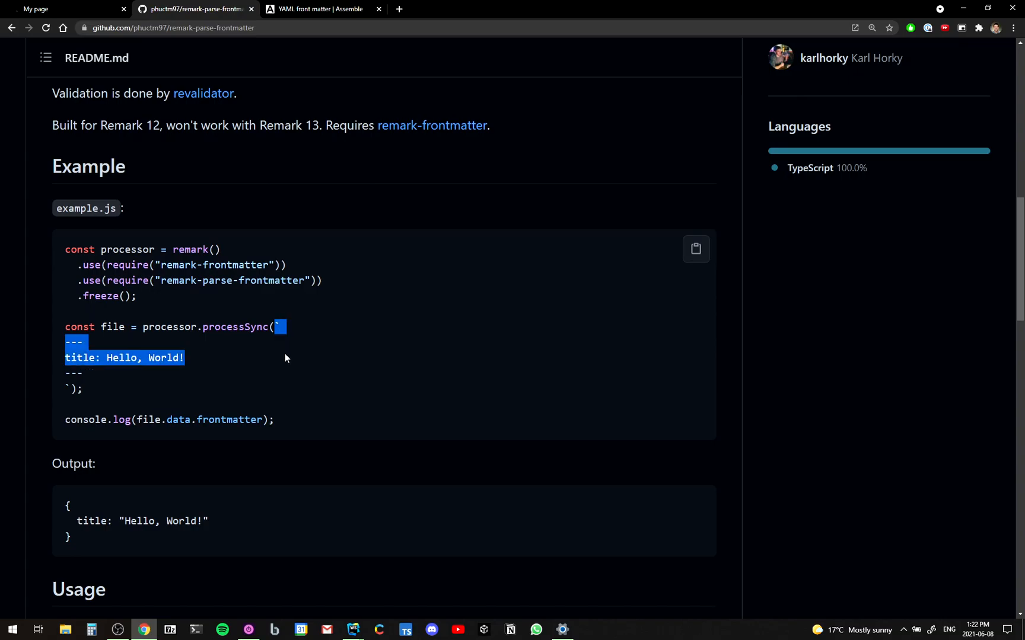
scroll(down, 3)
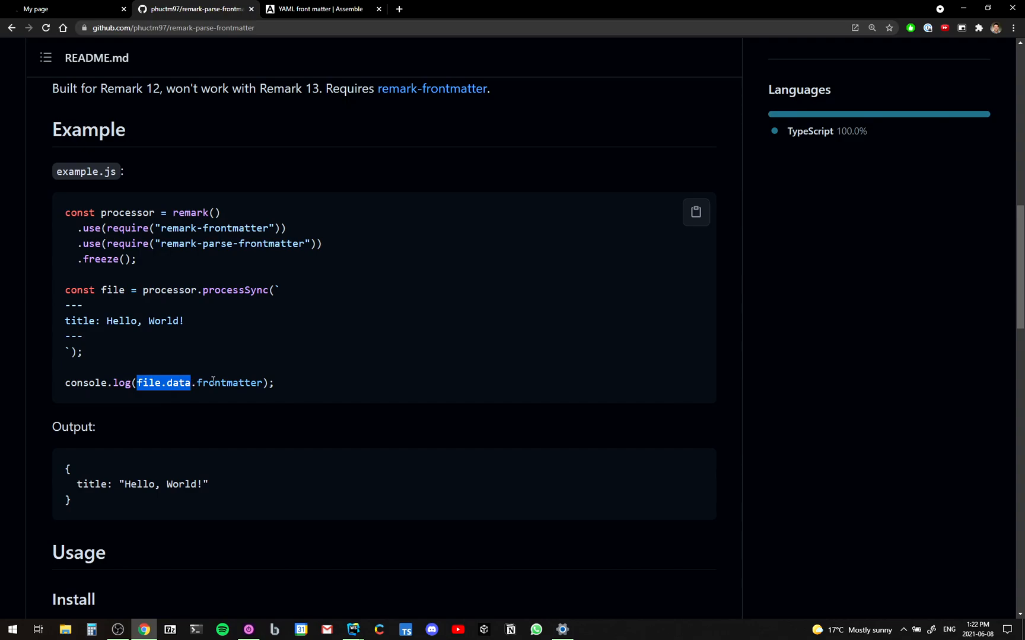
click(212, 383)
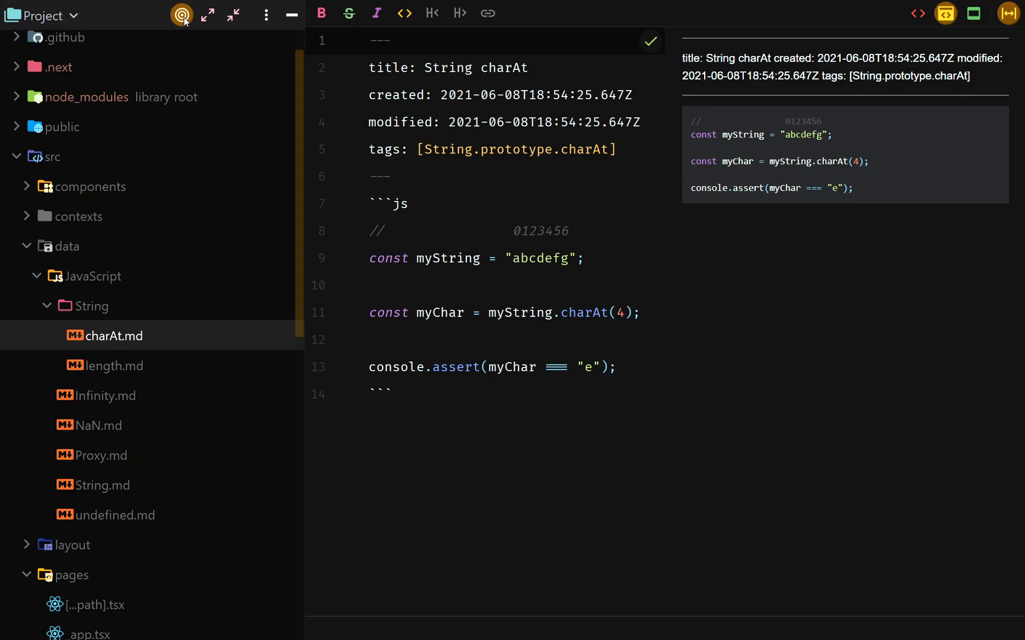
mouse_move(148, 354)
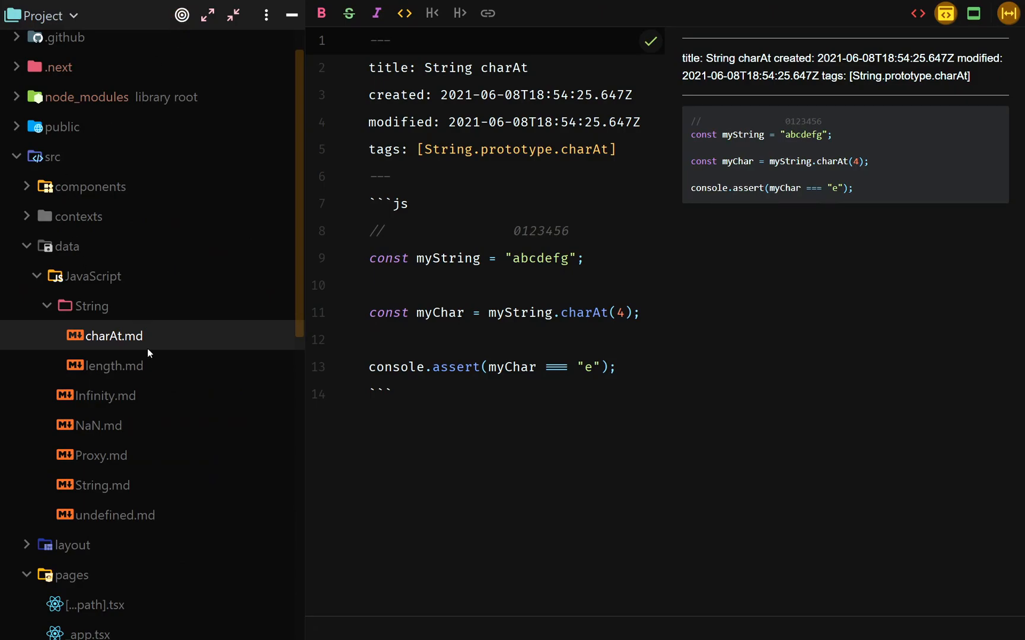
mouse_move(483, 187)
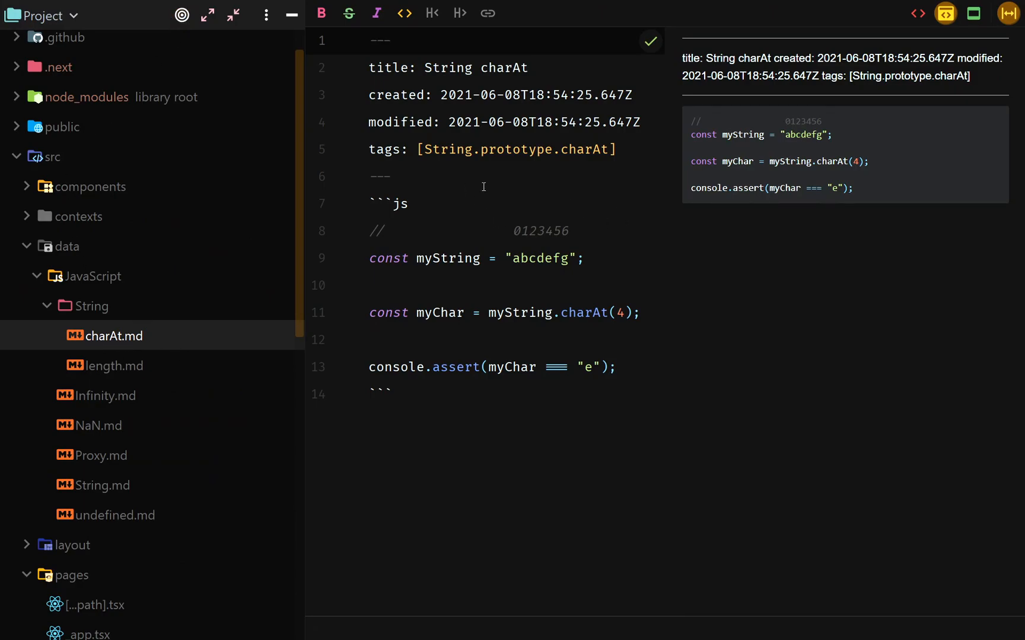
mouse_move(529, 317)
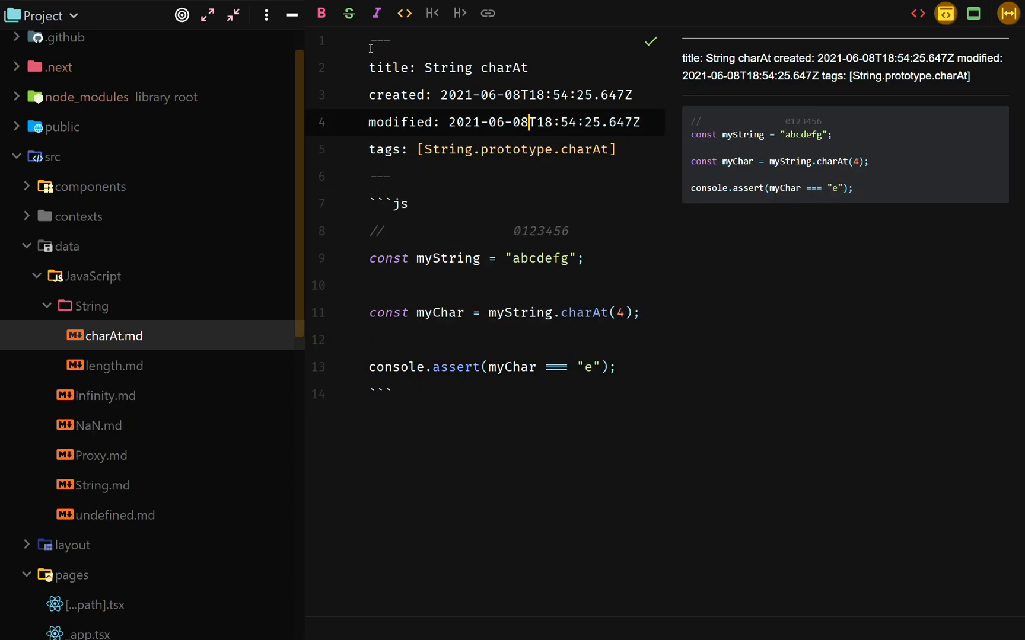
click(393, 175)
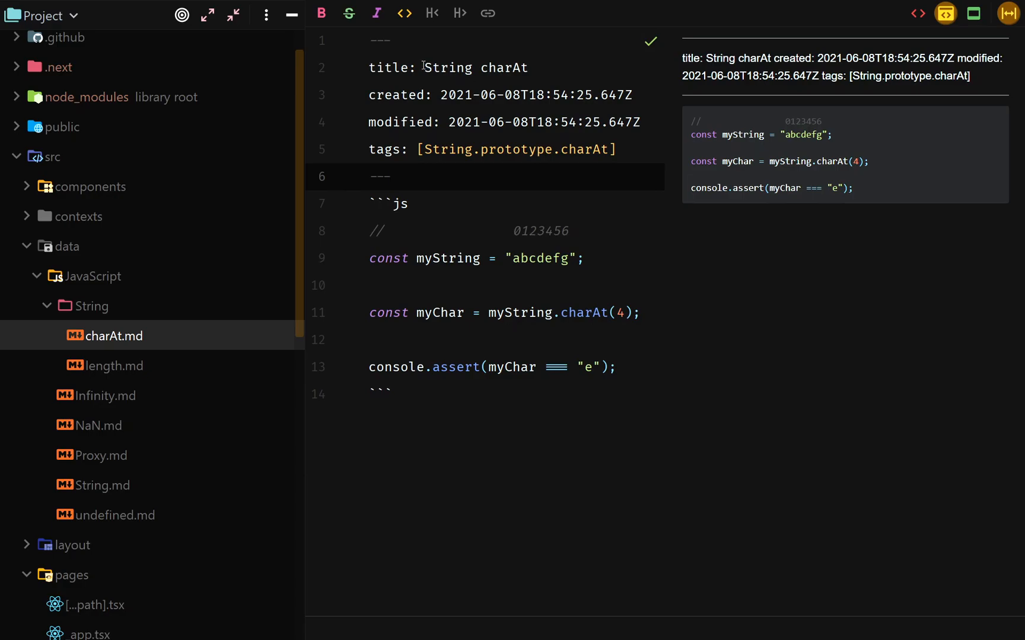
click(527, 67)
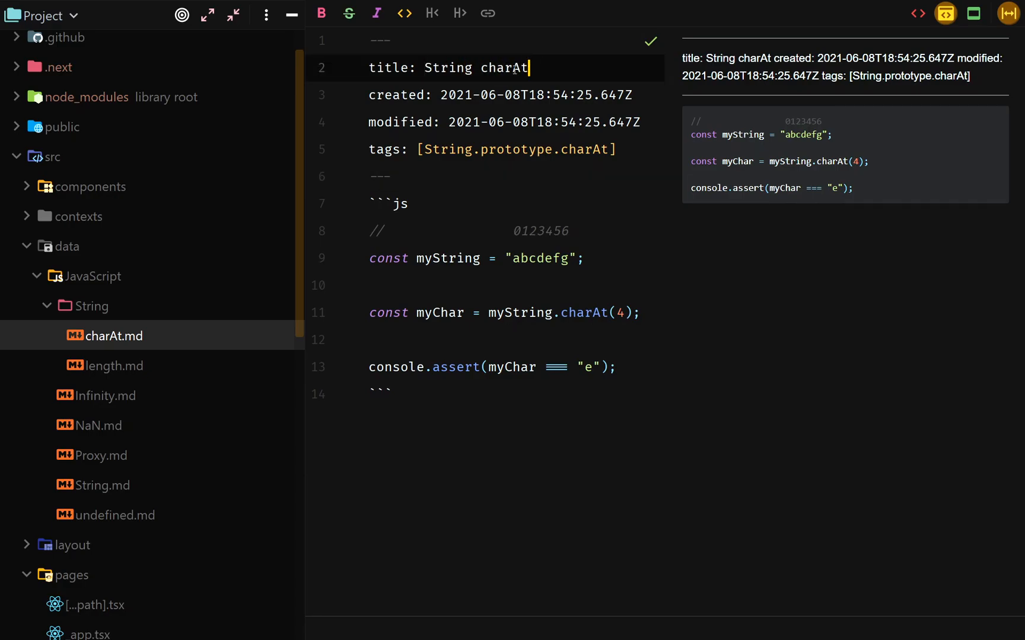
click(451, 122)
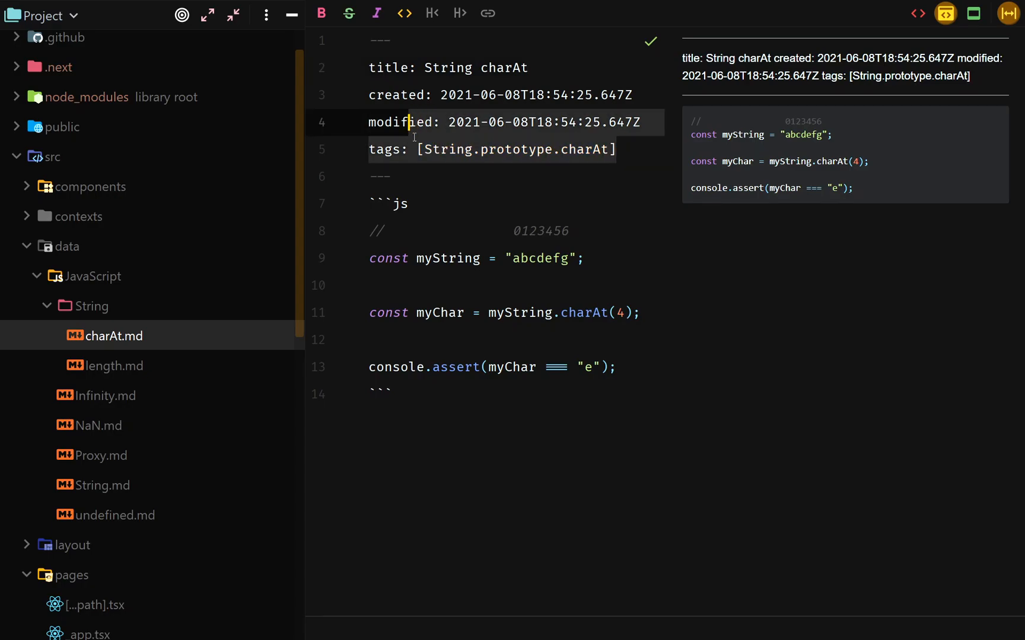
click(467, 149)
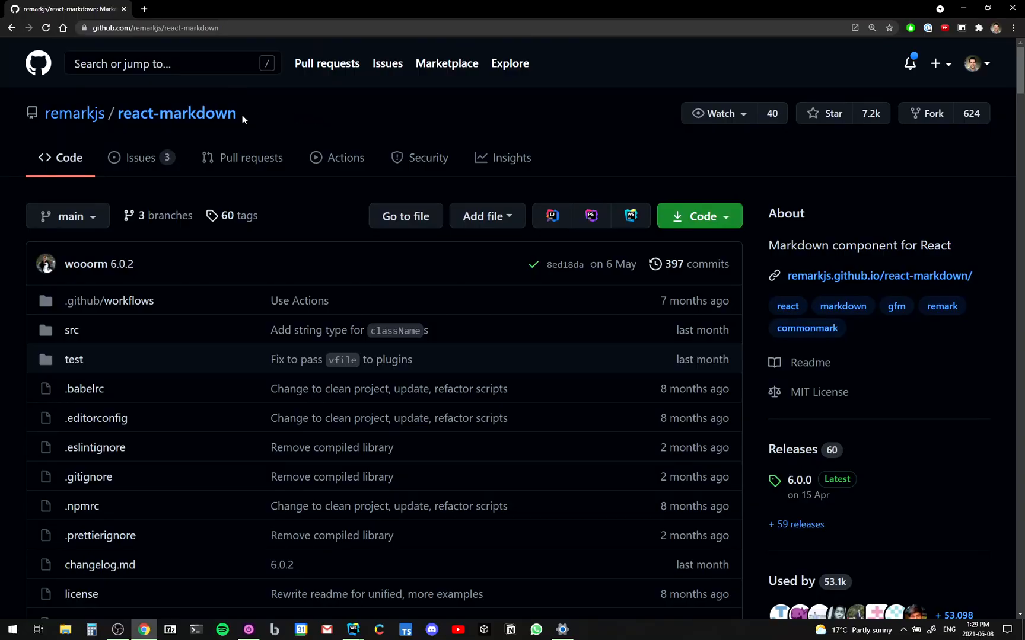
mouse_move(291, 107)
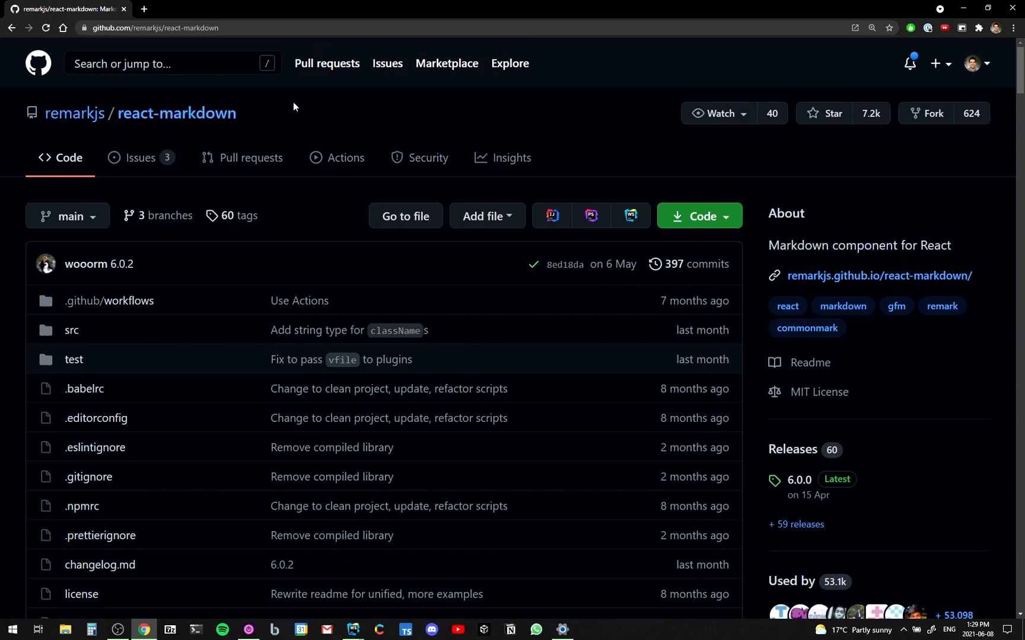
- Browse to src/react-markdown.js and scroll to the unified processor chain
click(72, 329)
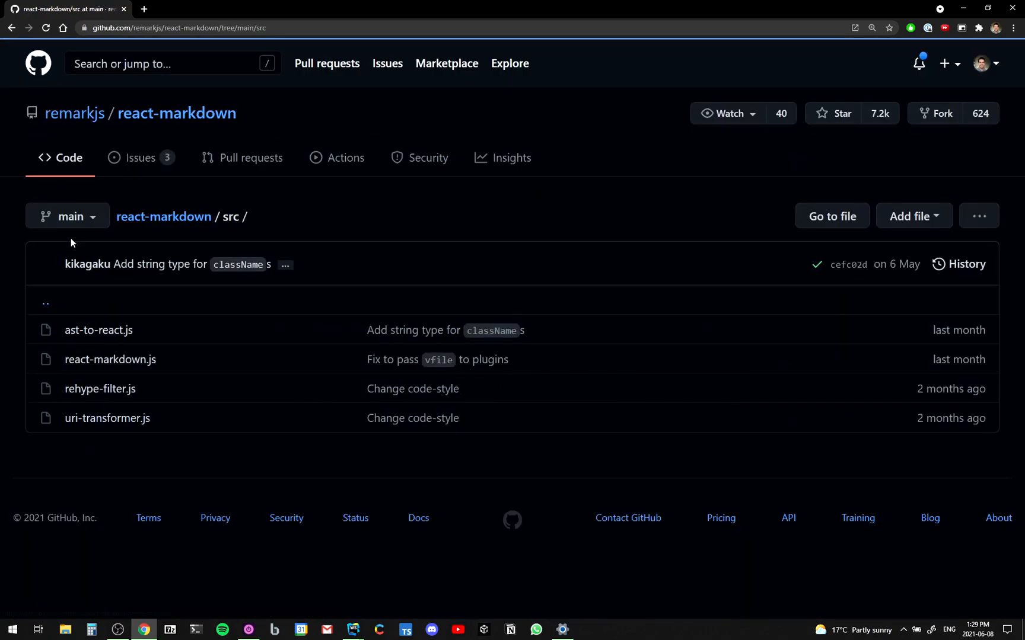
click(111, 360)
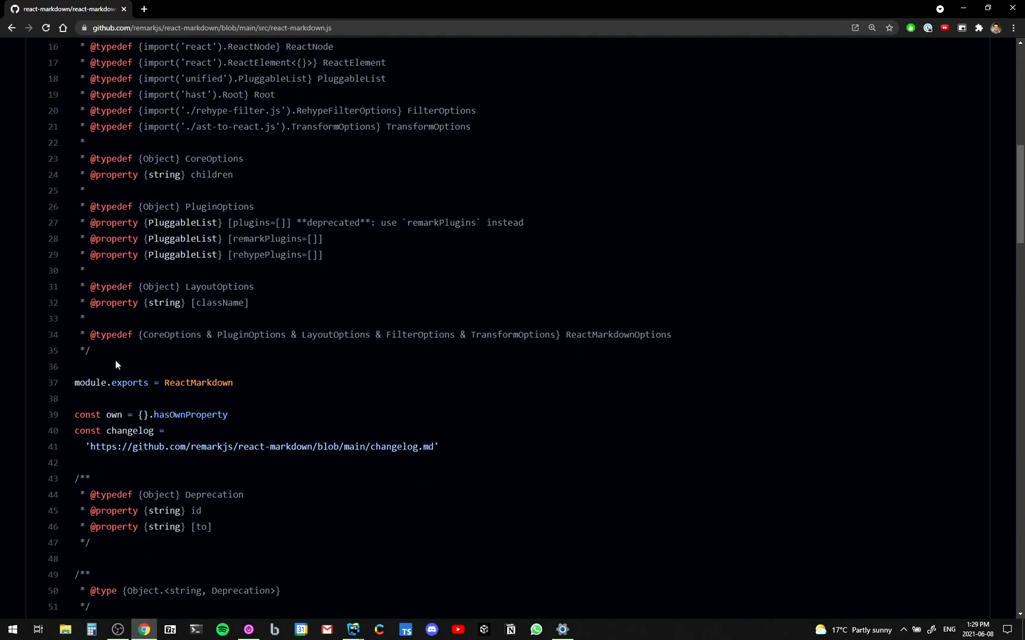
scroll(down, 3)
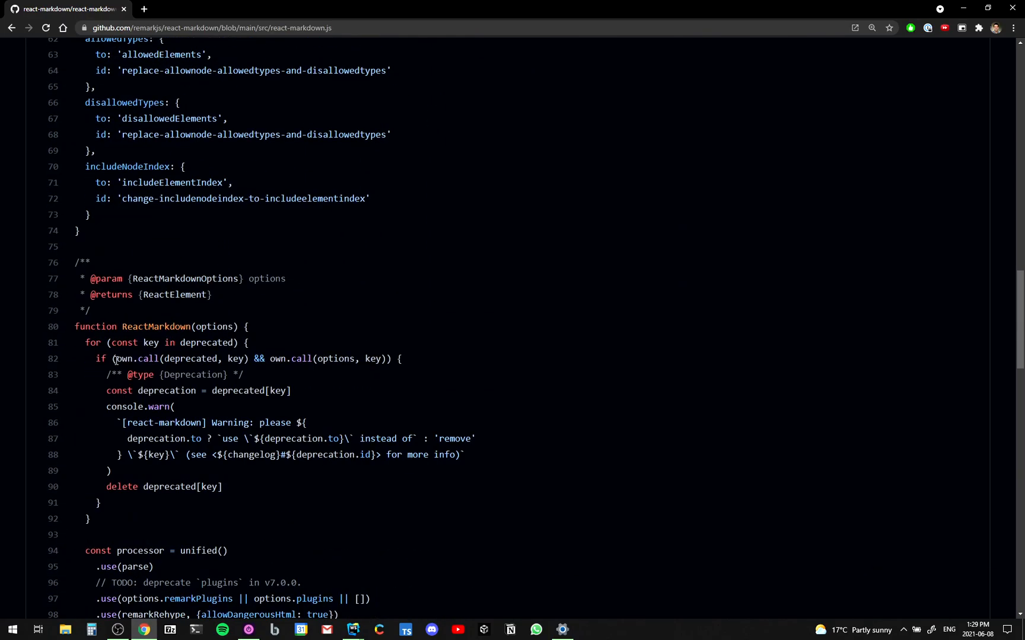
scroll(down, 3)
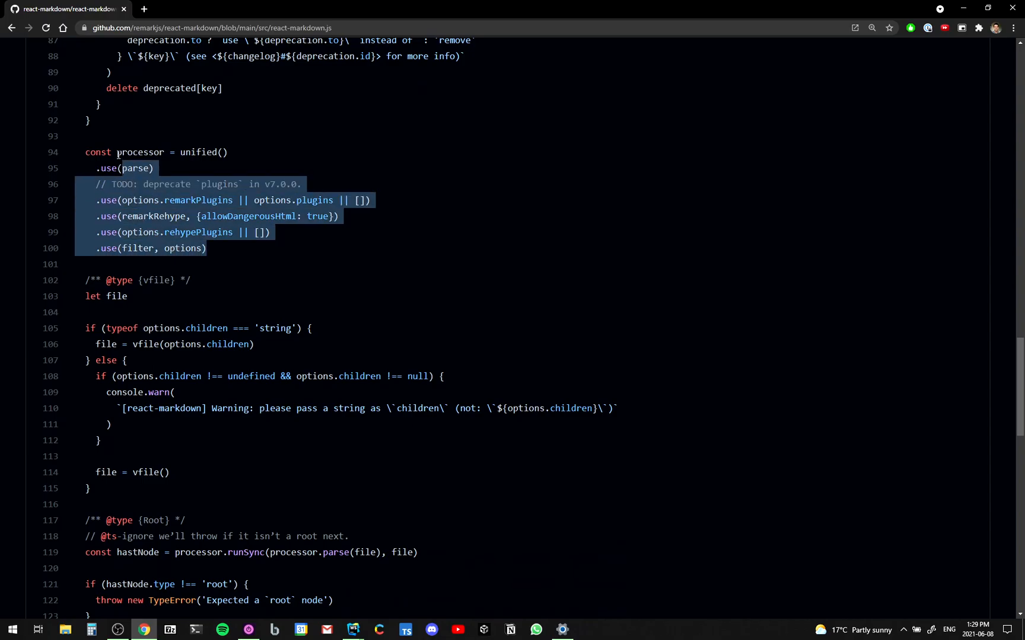
- Follow childrenToReact into ast-to-react.js and read through the function
click(184, 163)
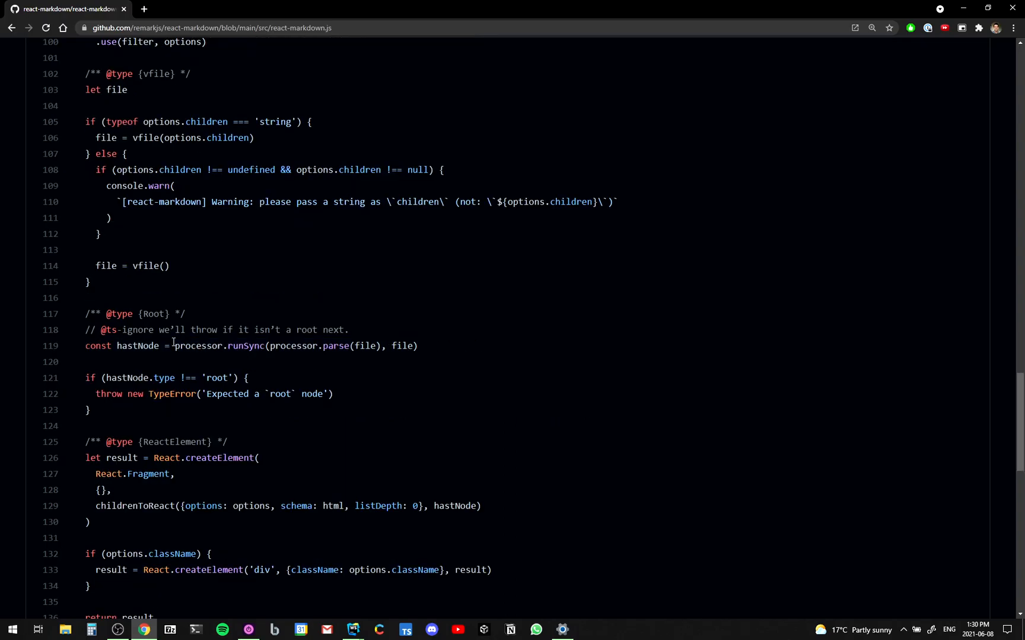
scroll(down, 3)
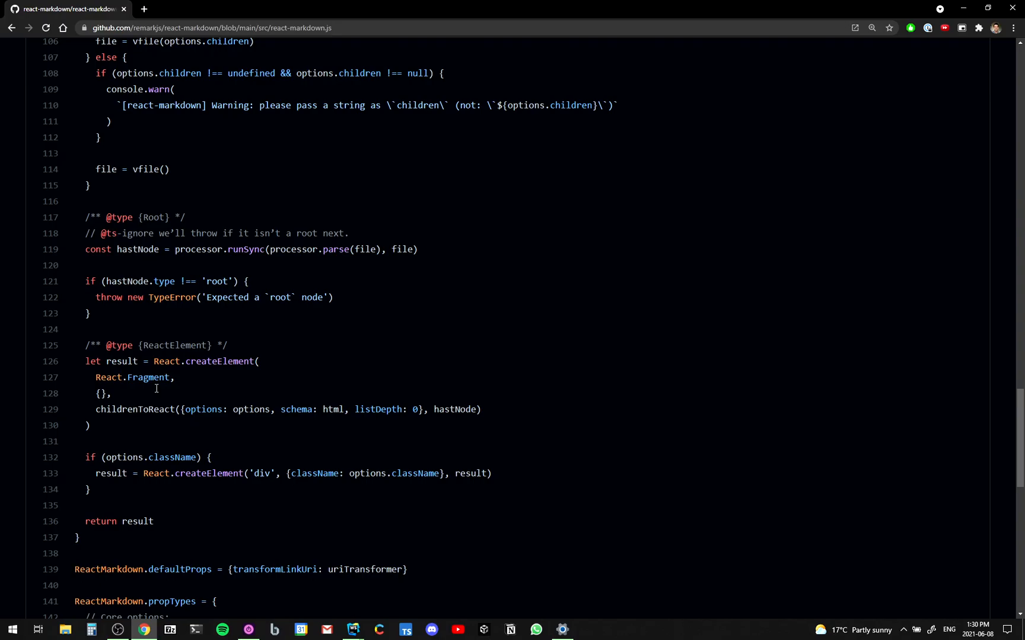
mouse_move(185, 428)
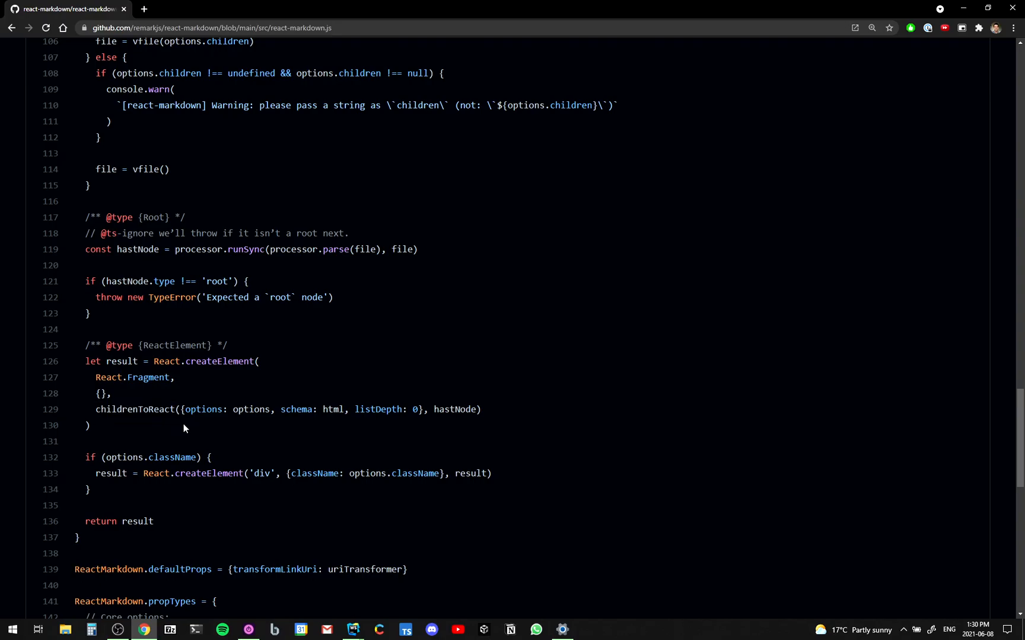
mouse_move(274, 452)
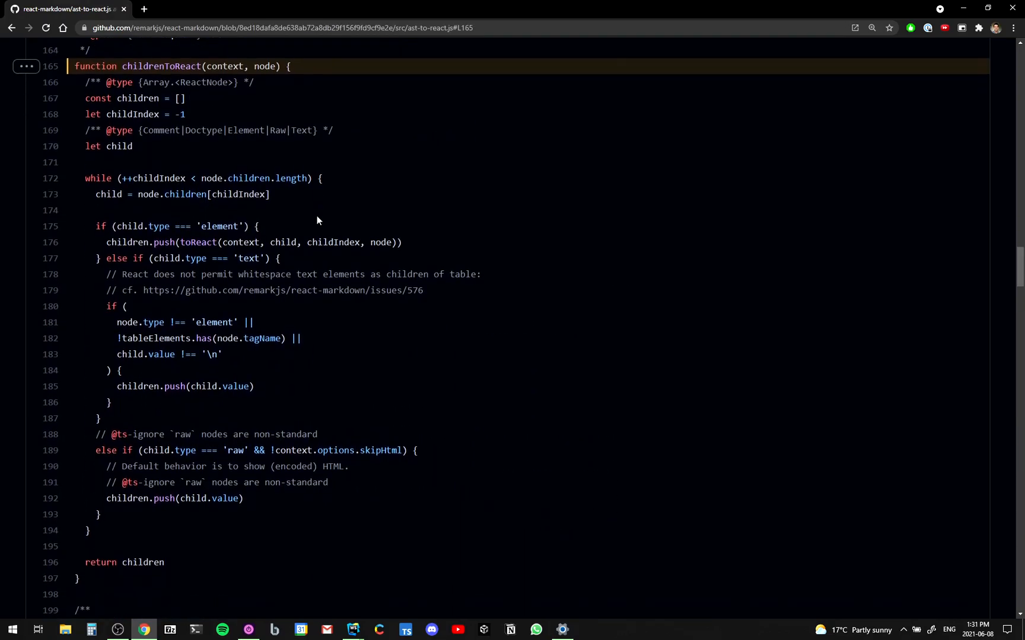
scroll(down, 3)
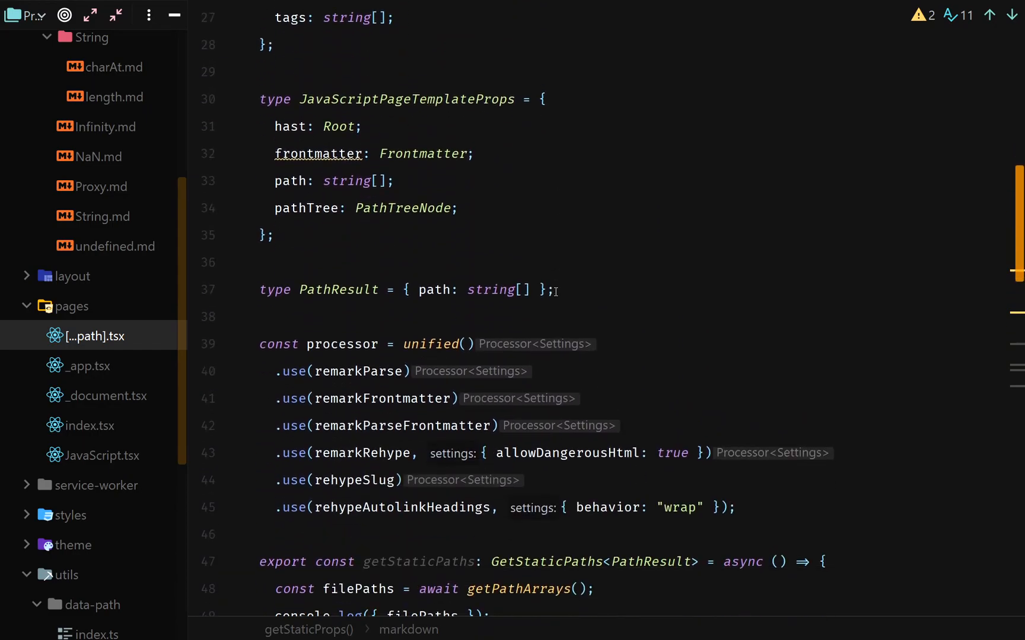
scroll(down, 3)
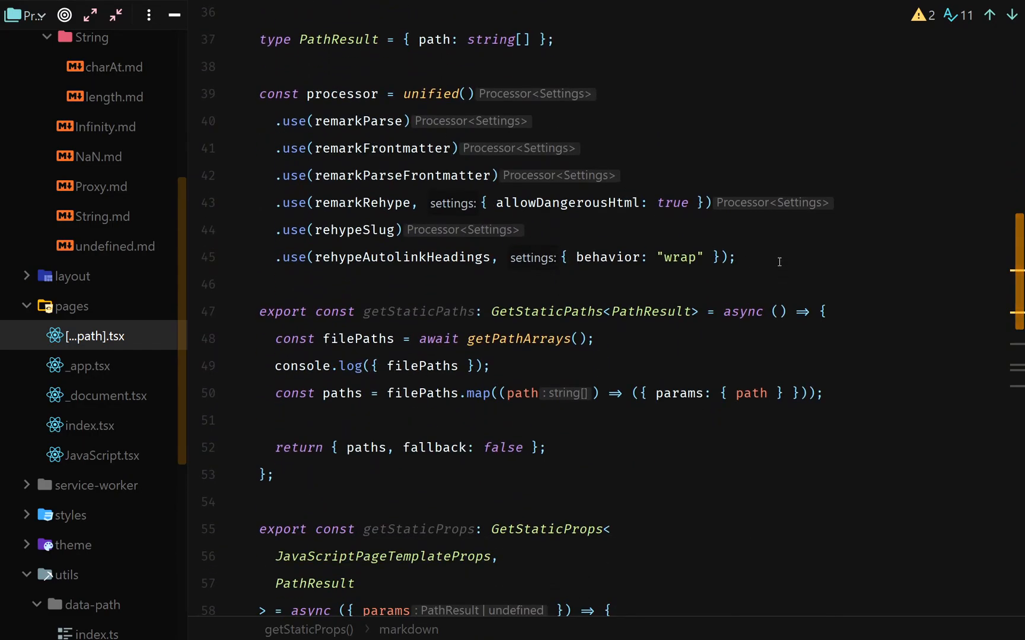
click(400, 94)
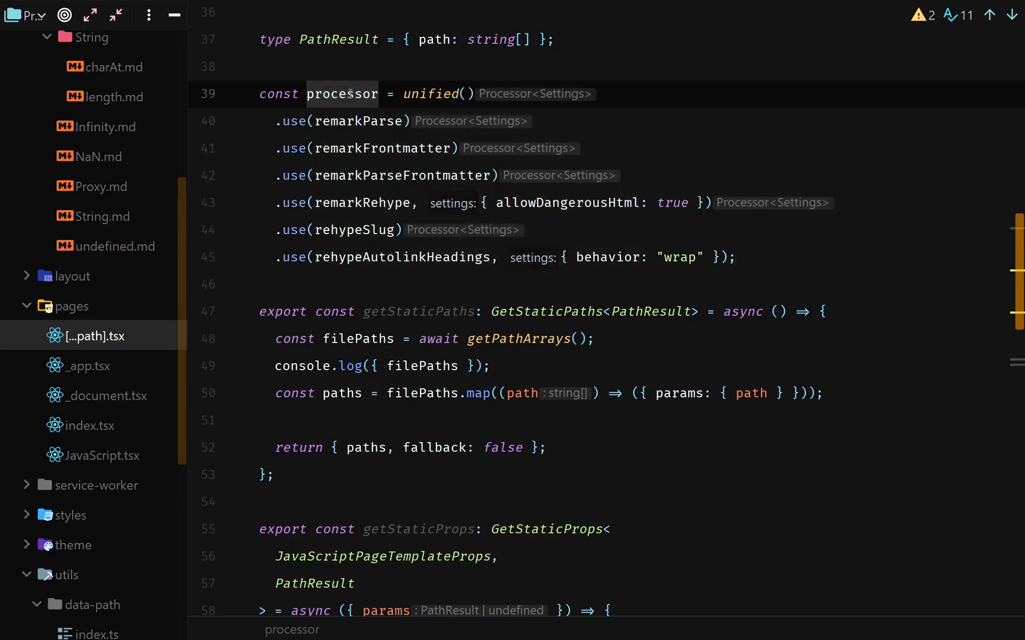
scroll(down, 3)
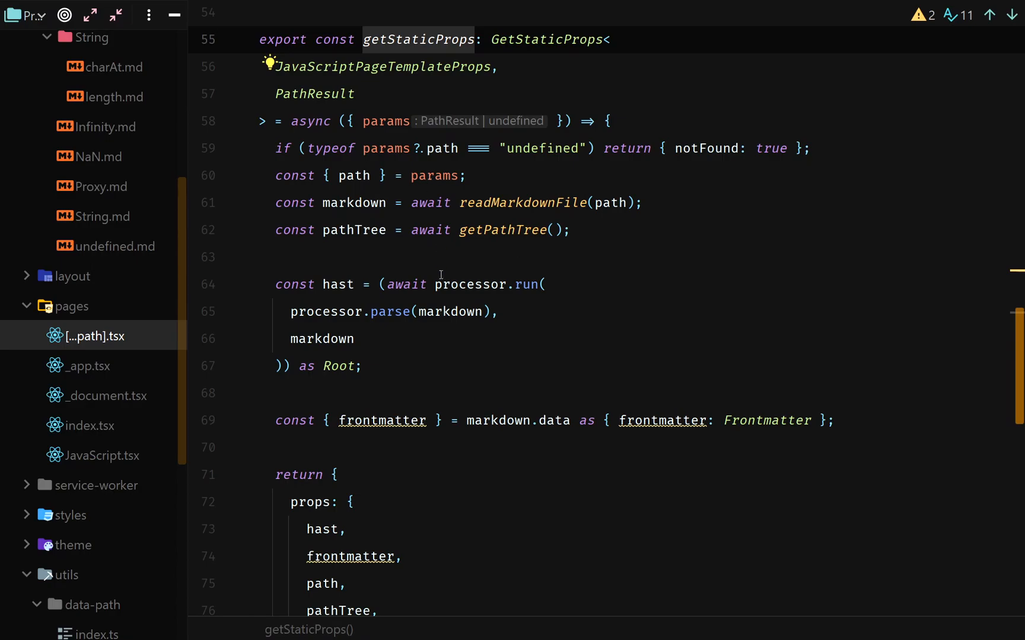
scroll(down, 3)
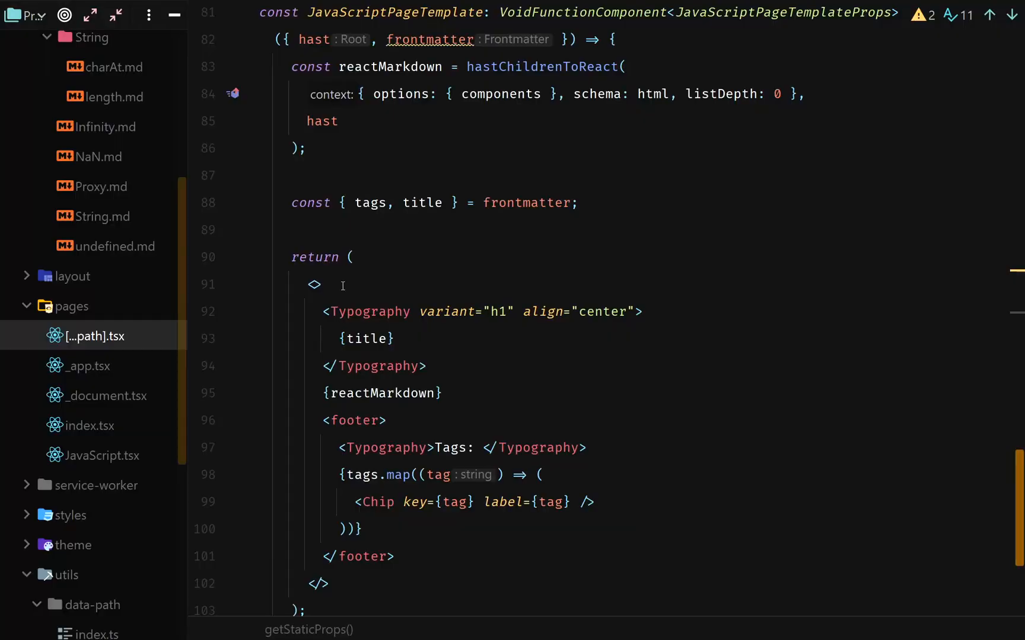
- Highlight hastChildrenToReact and listDepth in the page template code before moving to the hast readme
scroll(up, 3)
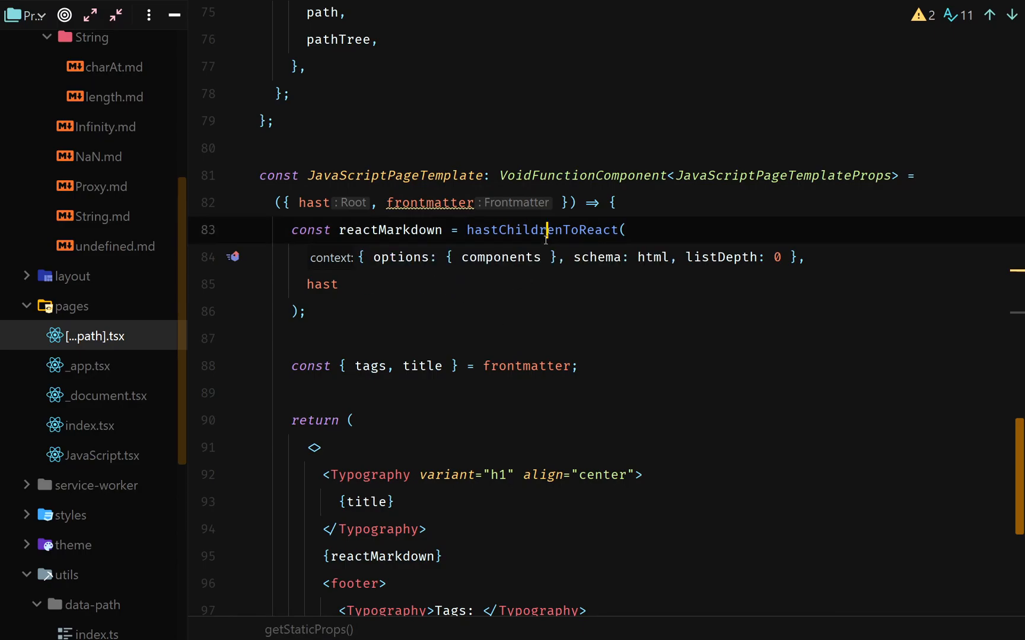
double_click(542, 229)
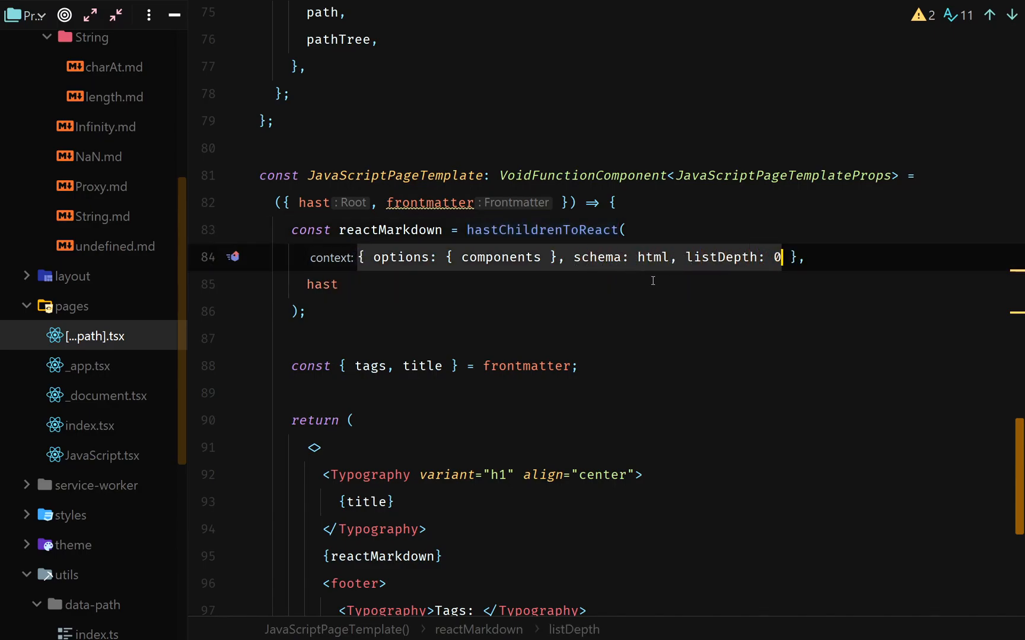
double_click(321, 284)
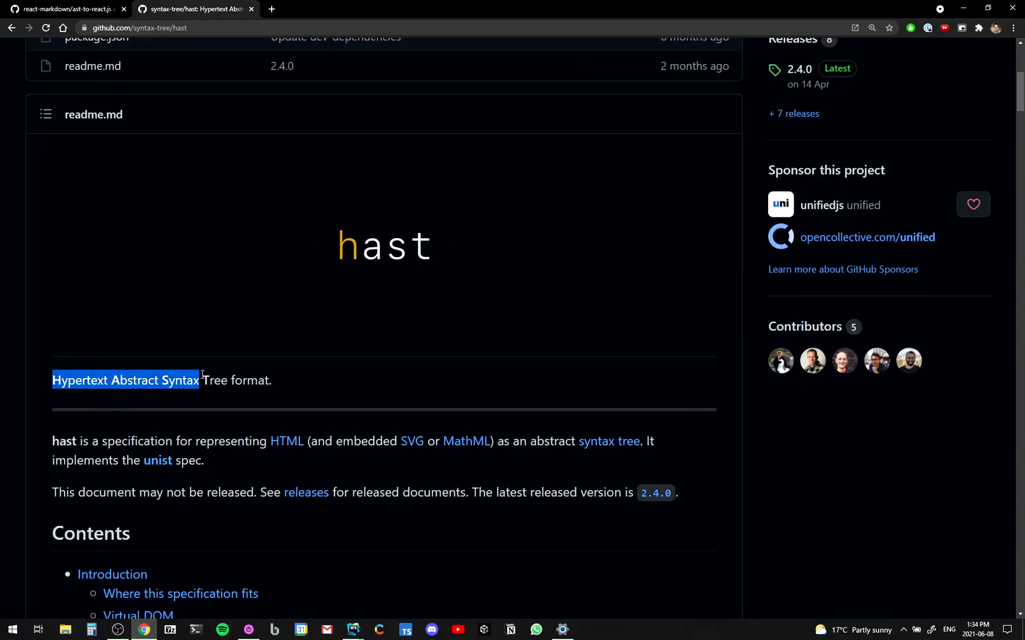
- Scroll down the remark-parse-frontmatter README to its Example section
scroll(down, 3)
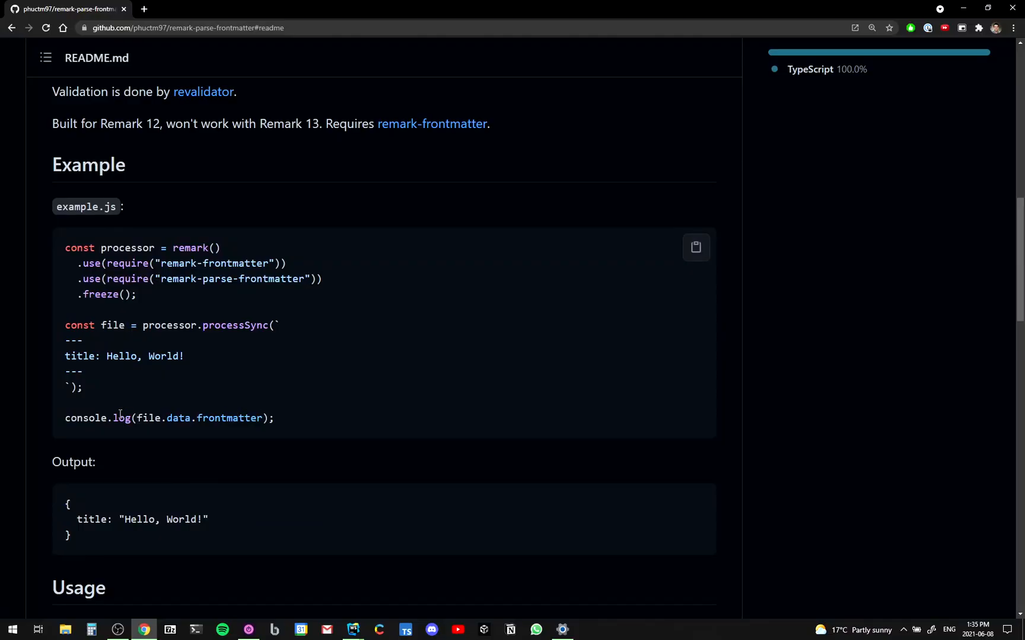
mouse_move(116, 330)
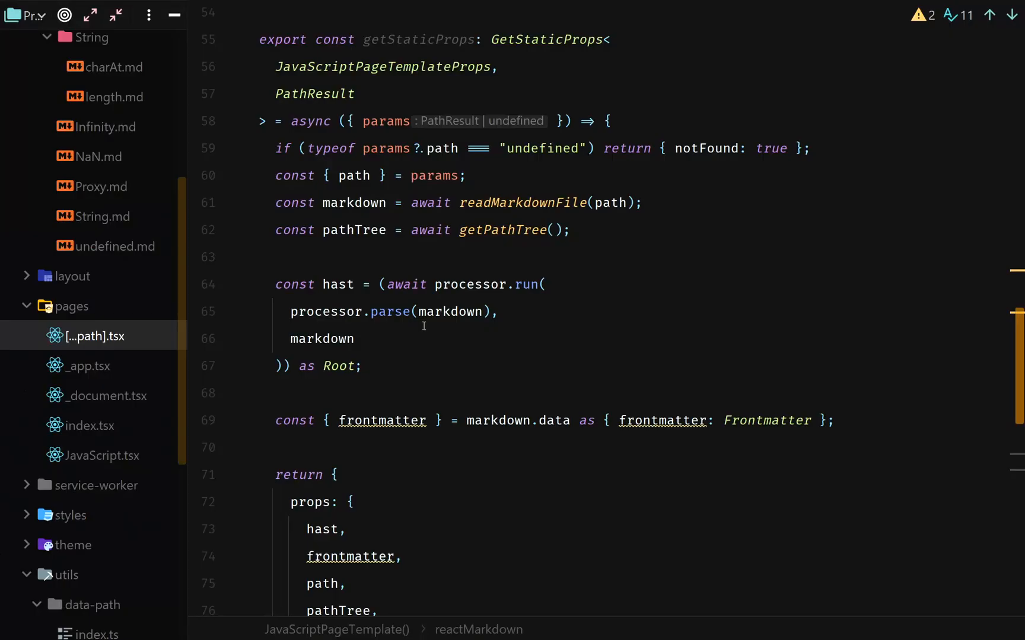
mouse_move(338, 283)
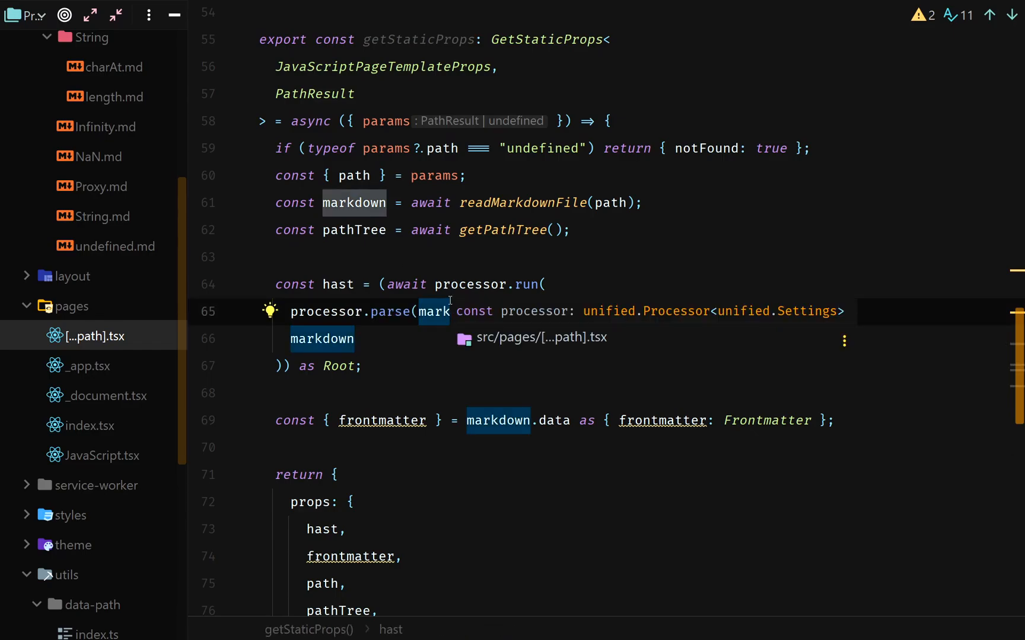
click(355, 203)
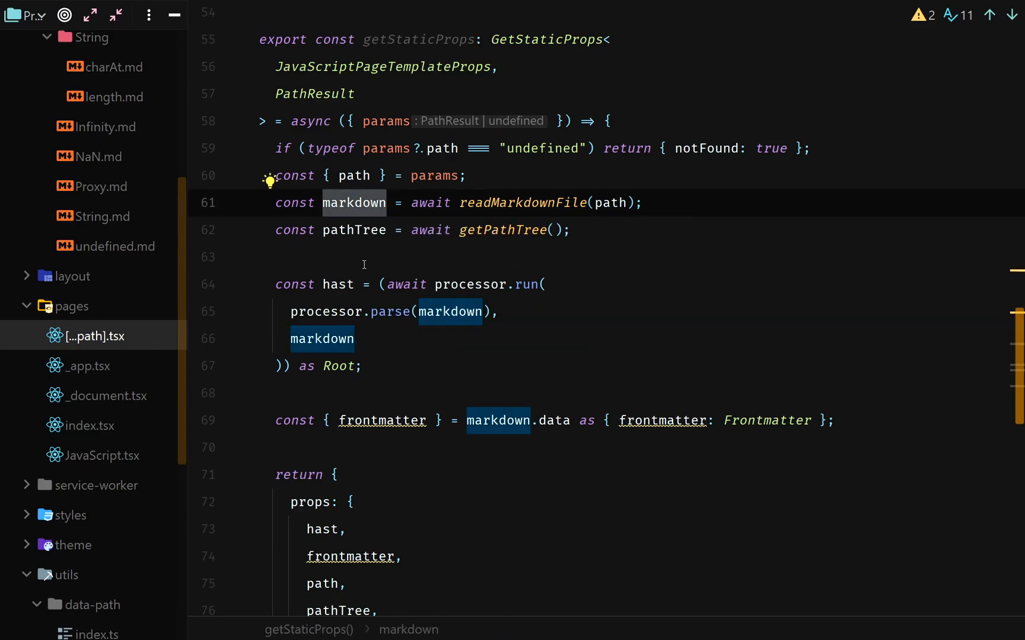
click(337, 284)
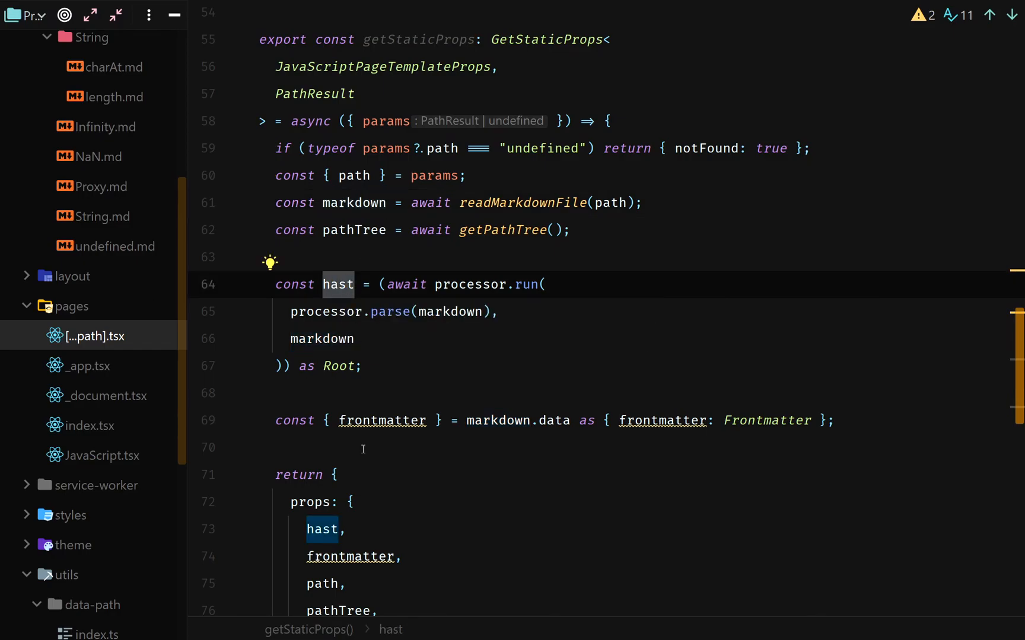
scroll(up, 3)
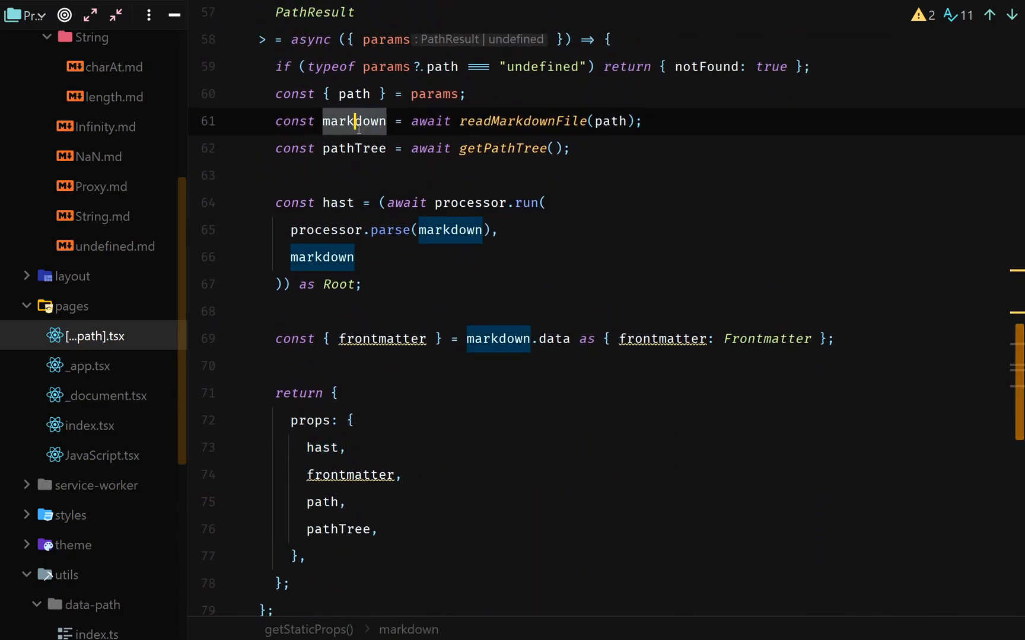
click(330, 257)
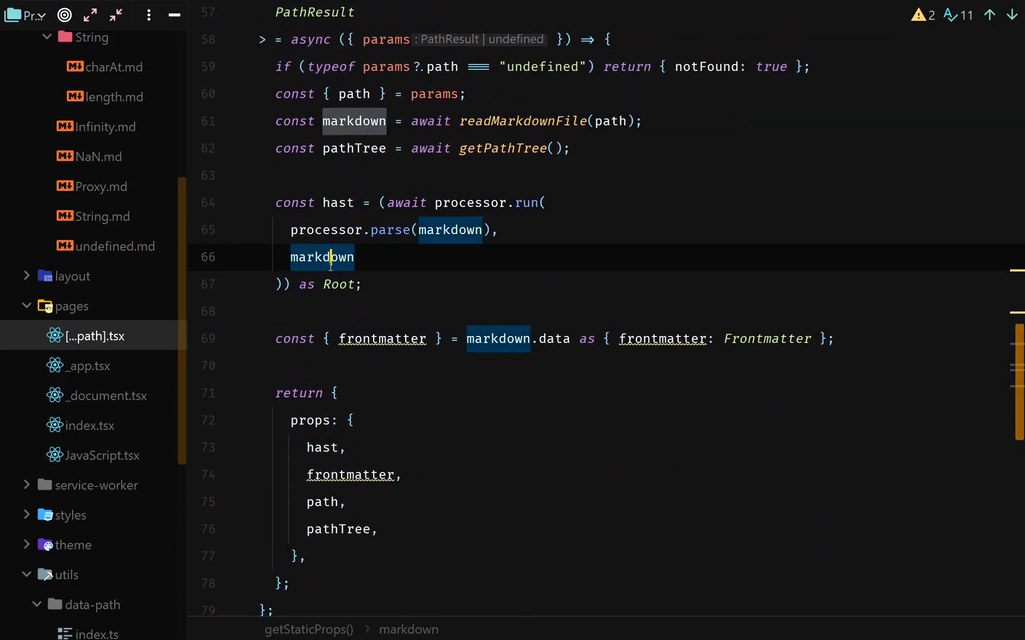
mouse_move(561, 253)
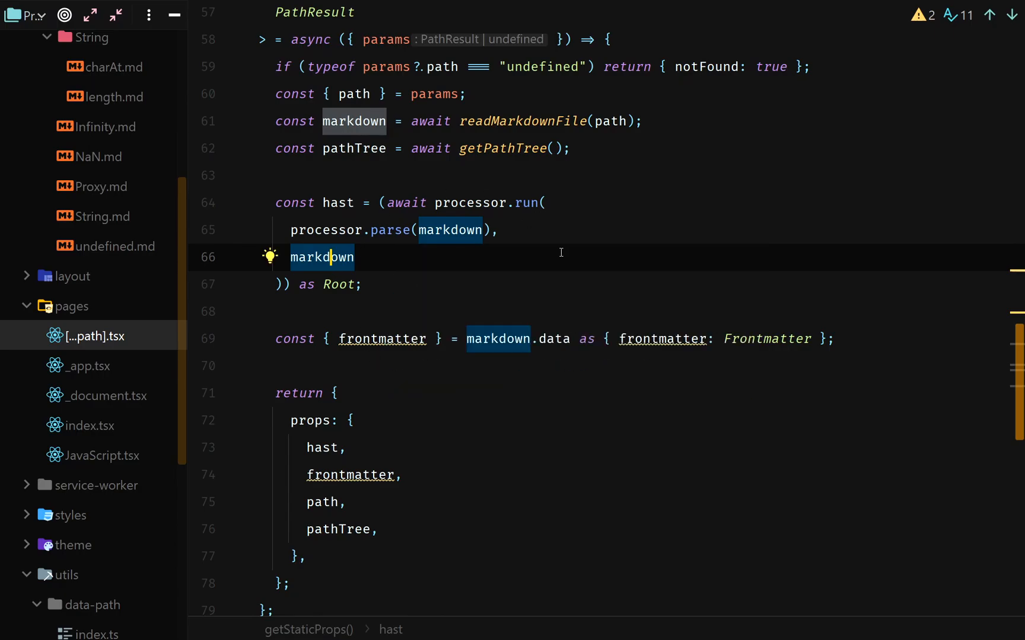
click(482, 338)
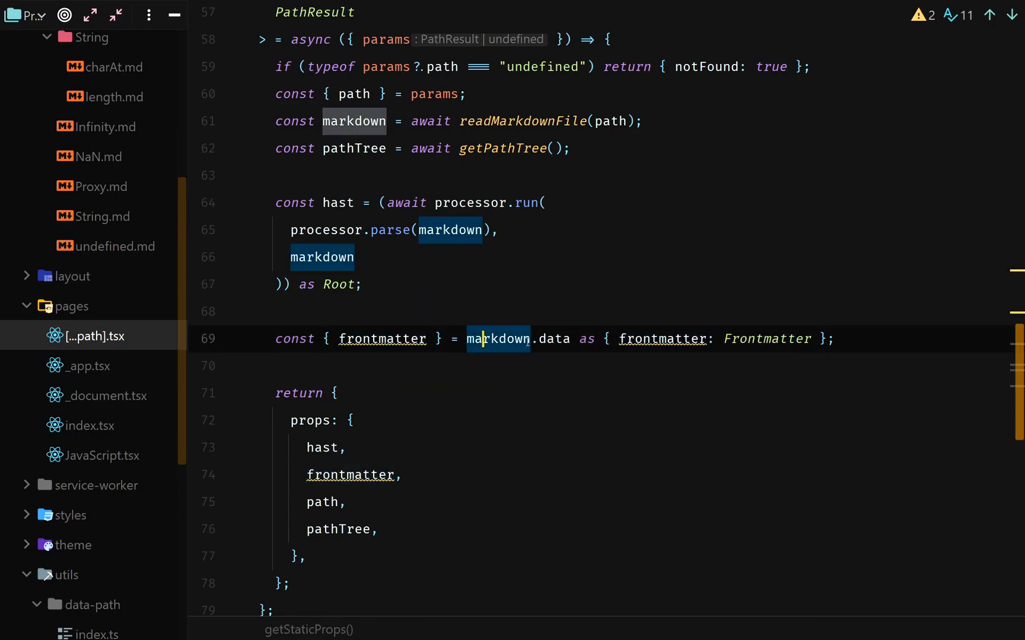
click(381, 338)
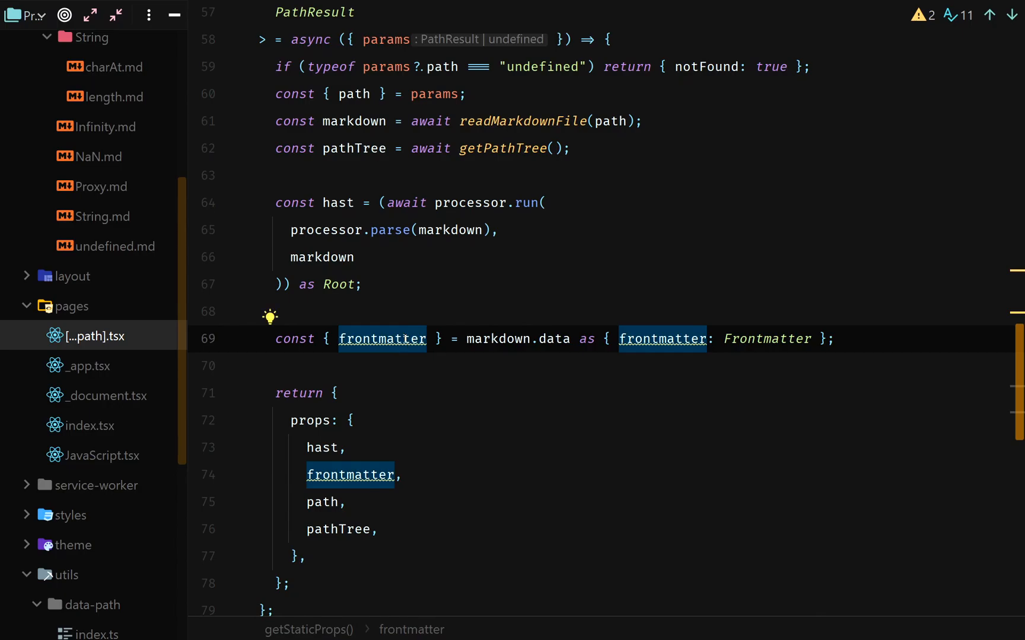
scroll(down, 3)
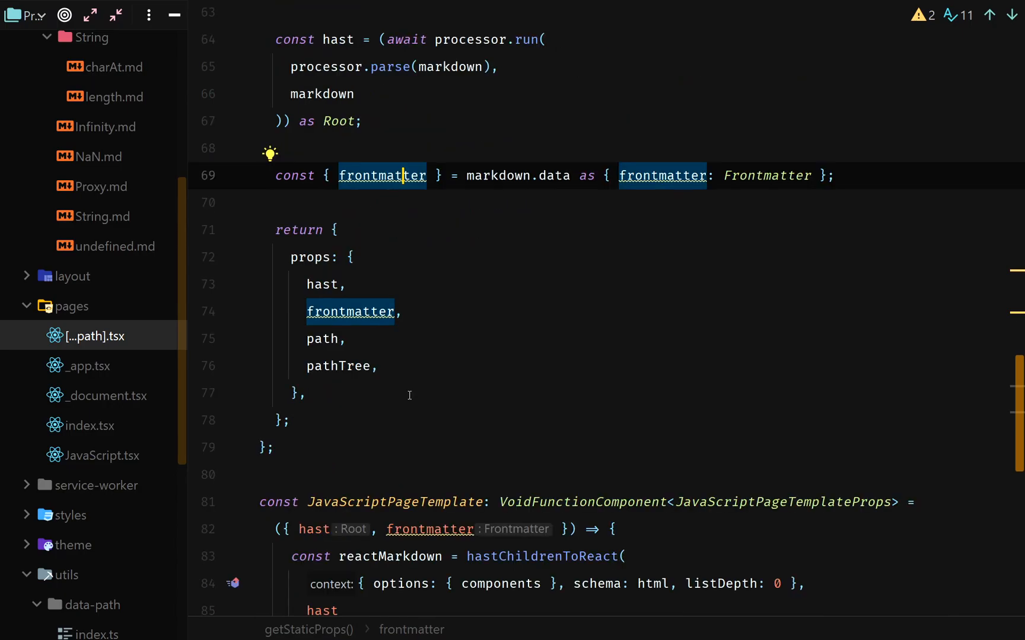
scroll(up, 3)
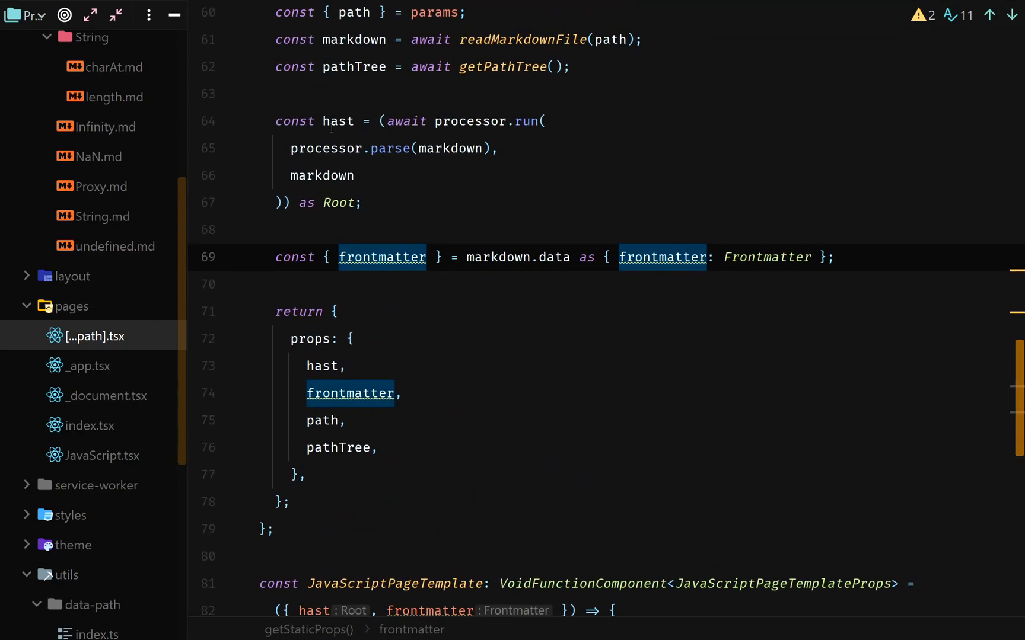
scroll(down, 3)
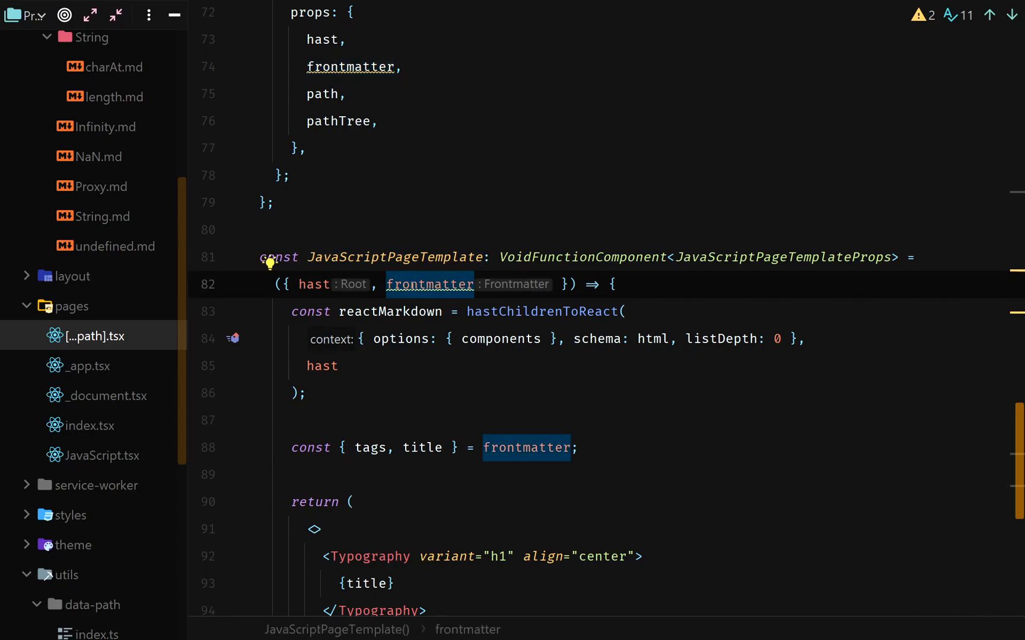
scroll(down, 3)
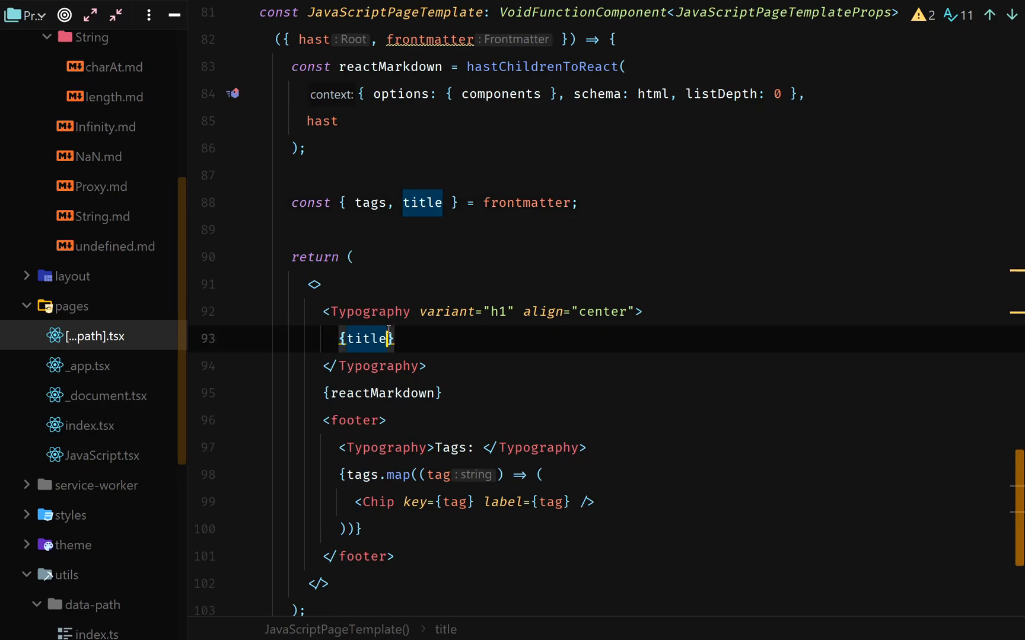
click(366, 310)
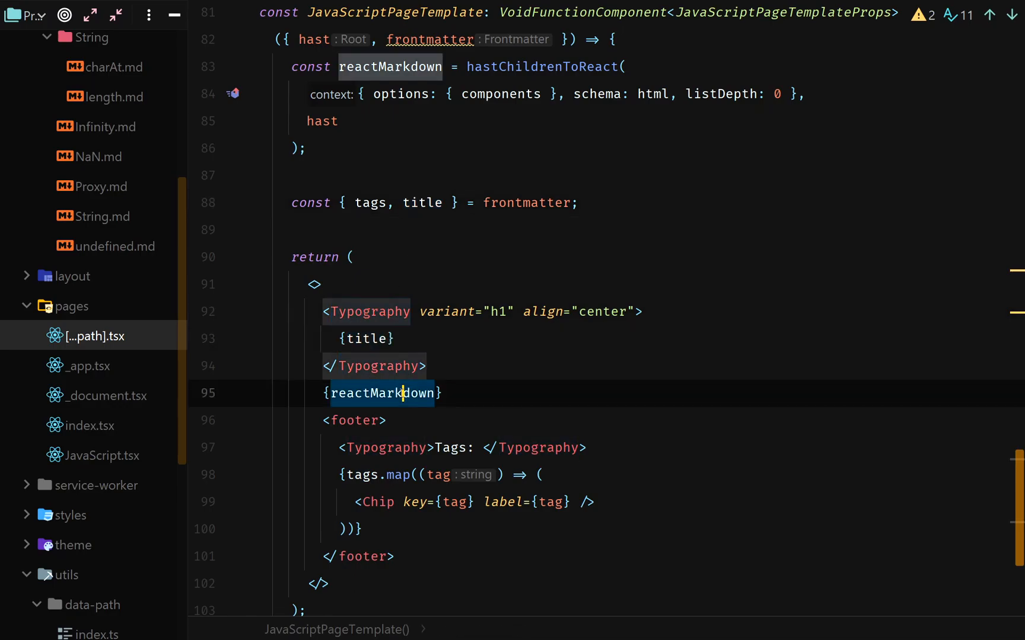
click(451, 447)
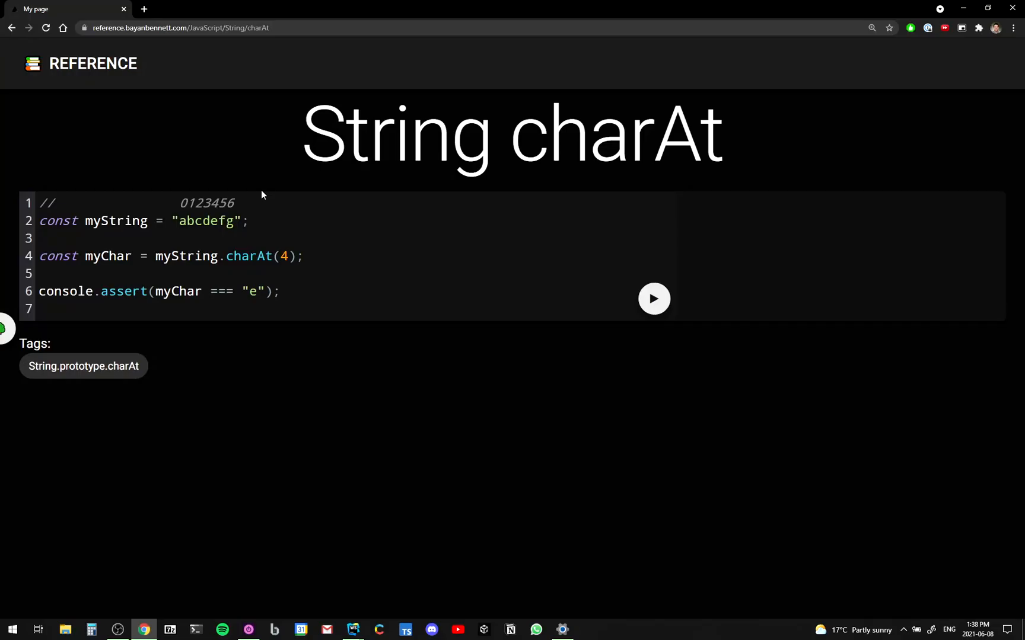
mouse_move(319, 125)
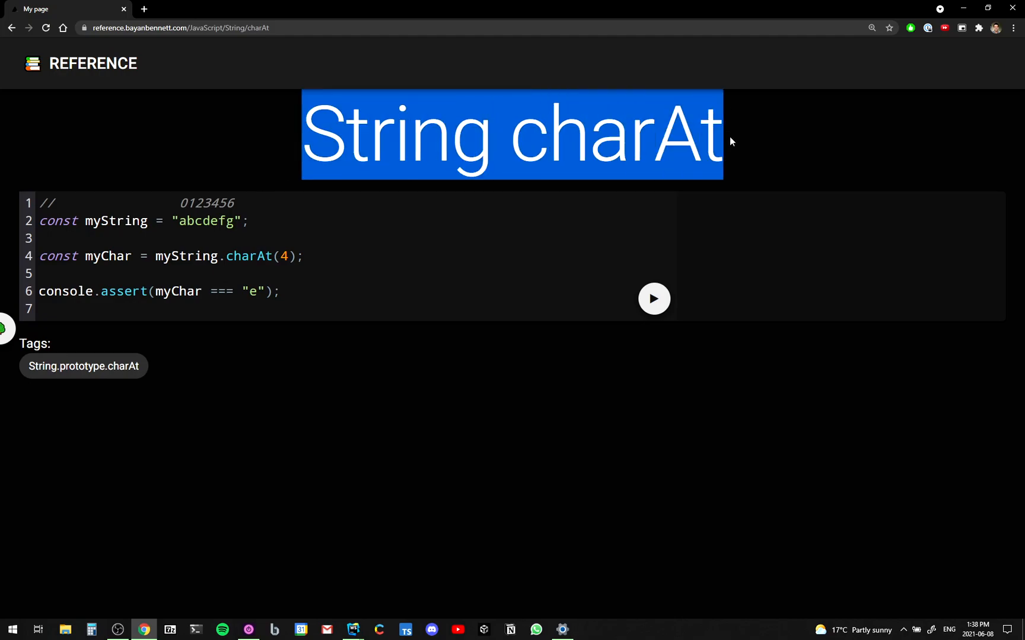
- Run the charAt code block and highlight the expected character "e" in its passing assertion
click(49, 189)
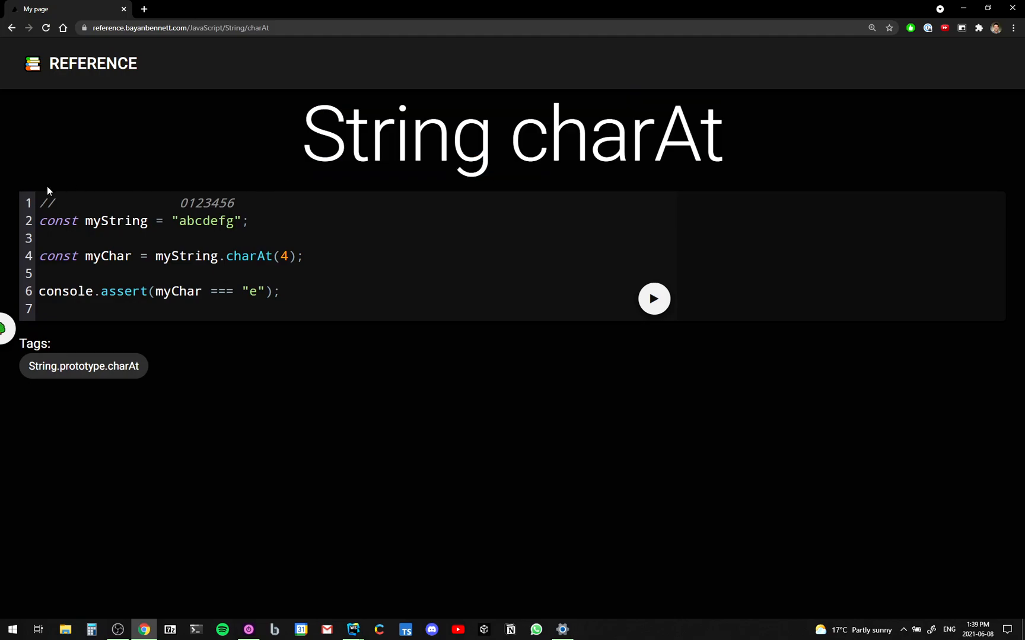
click(652, 299)
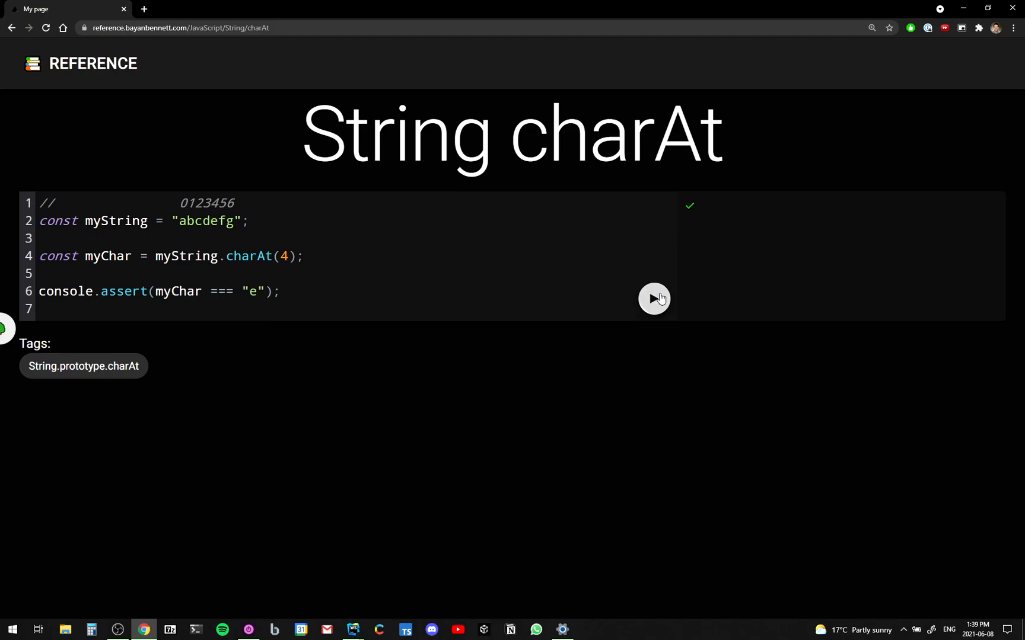
mouse_move(201, 372)
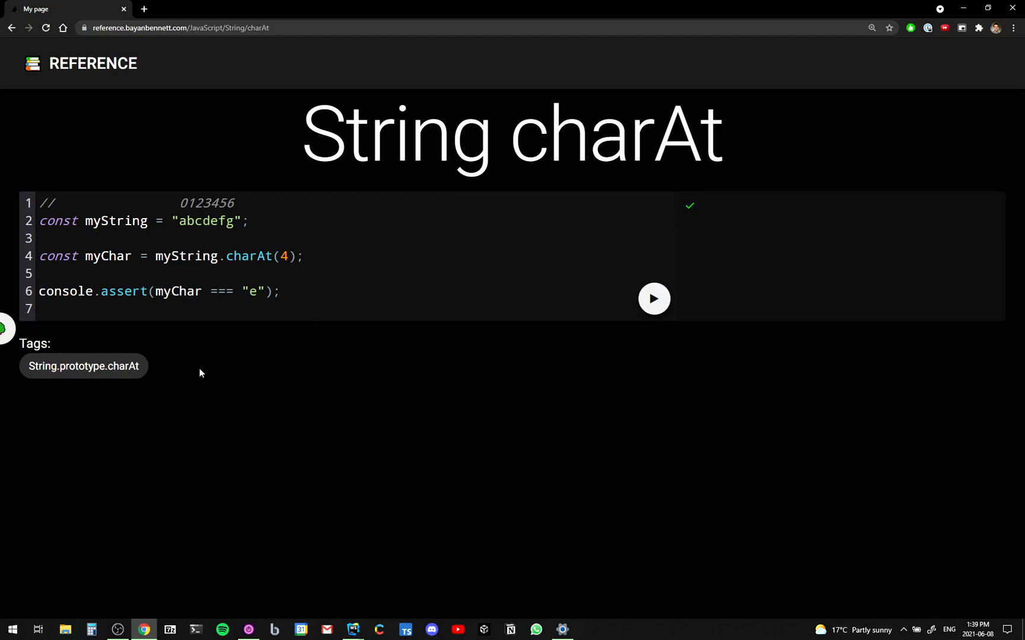
double_click(253, 291)
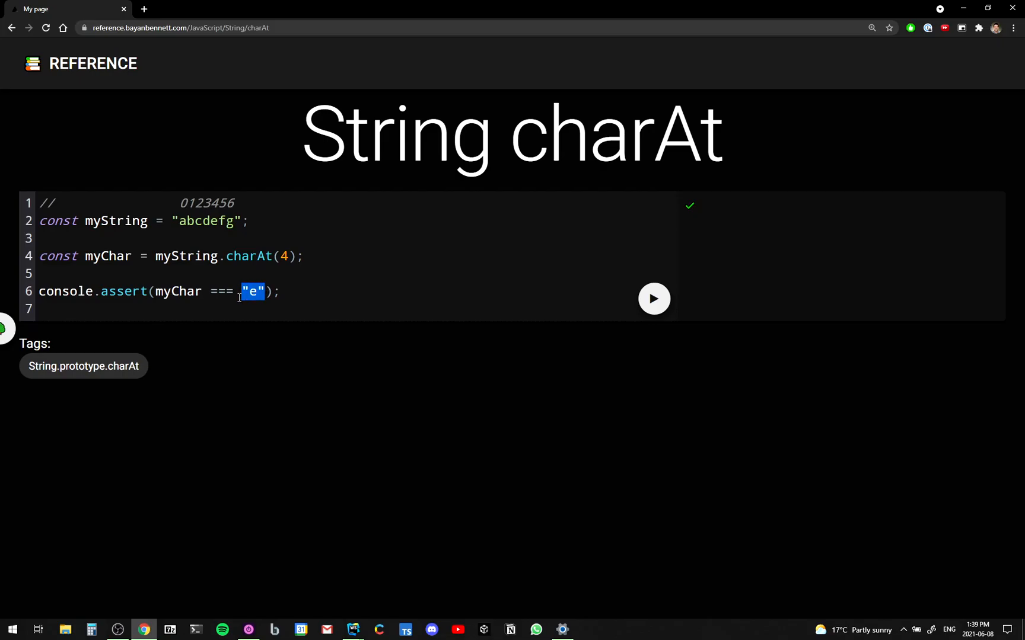
- Use the navigation tree to go to the String reference page
click(182, 351)
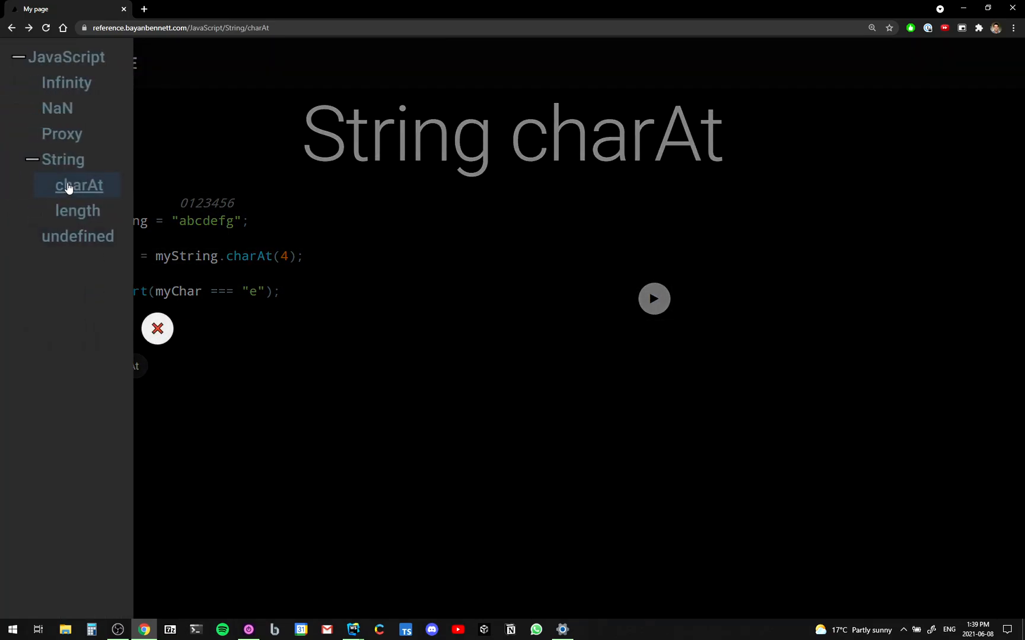
click(156, 328)
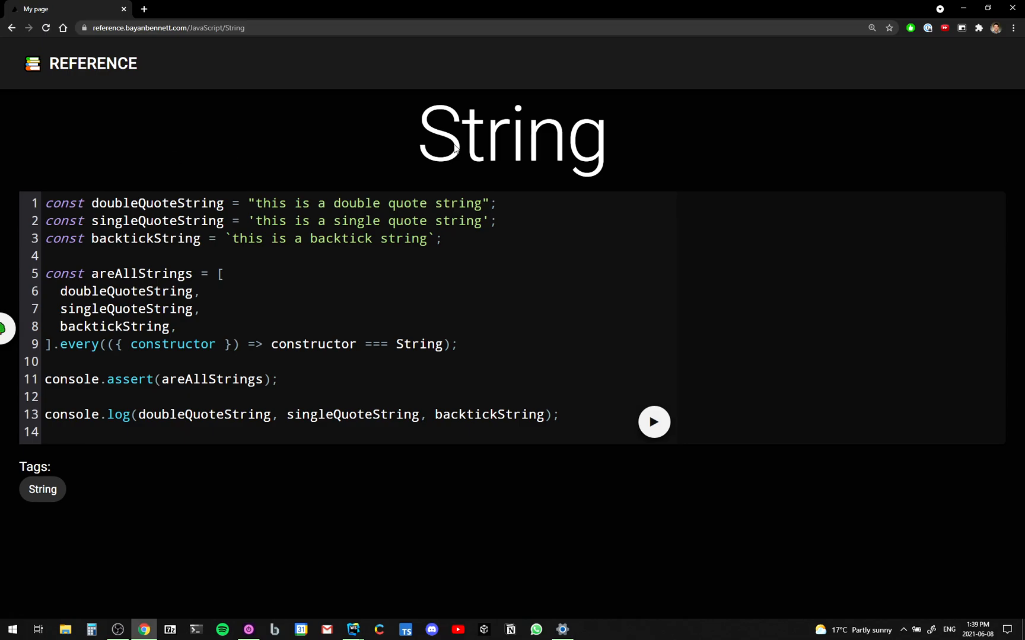
mouse_move(660, 441)
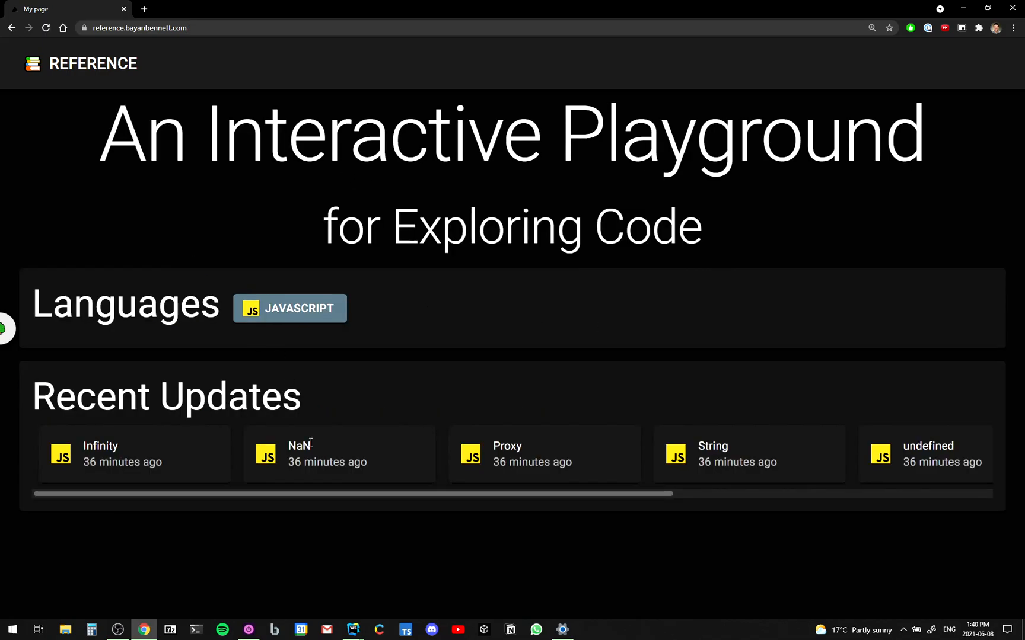
scroll(right, 3)
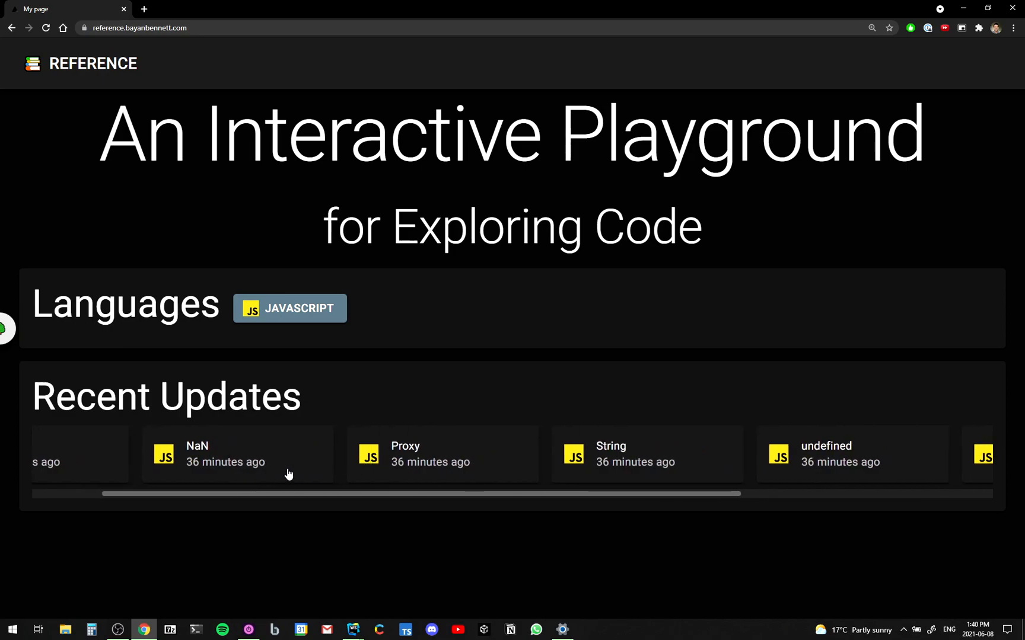
scroll(left, 3)
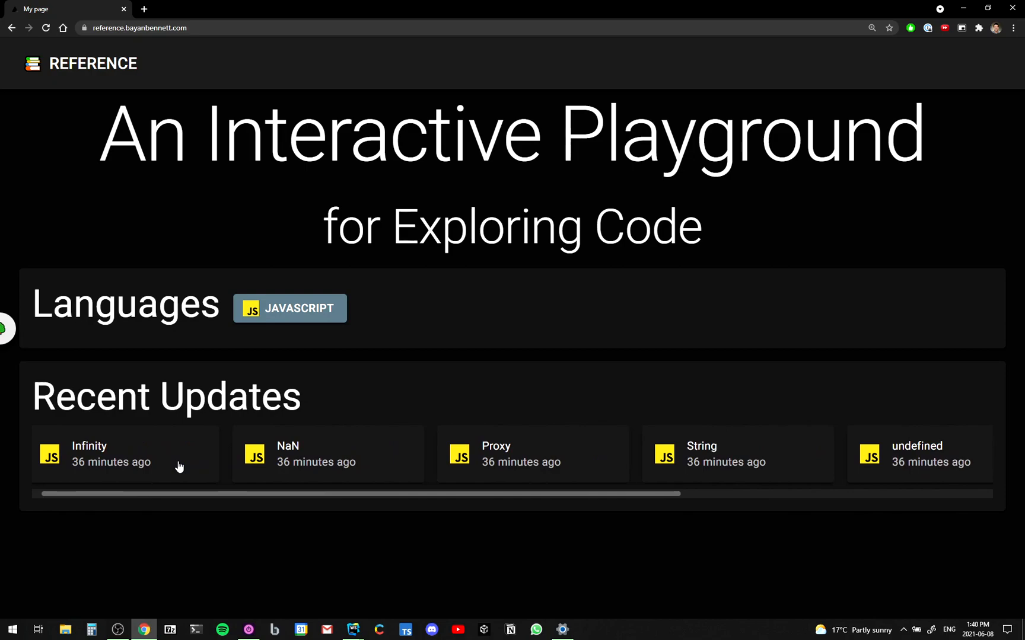
scroll(right, 3)
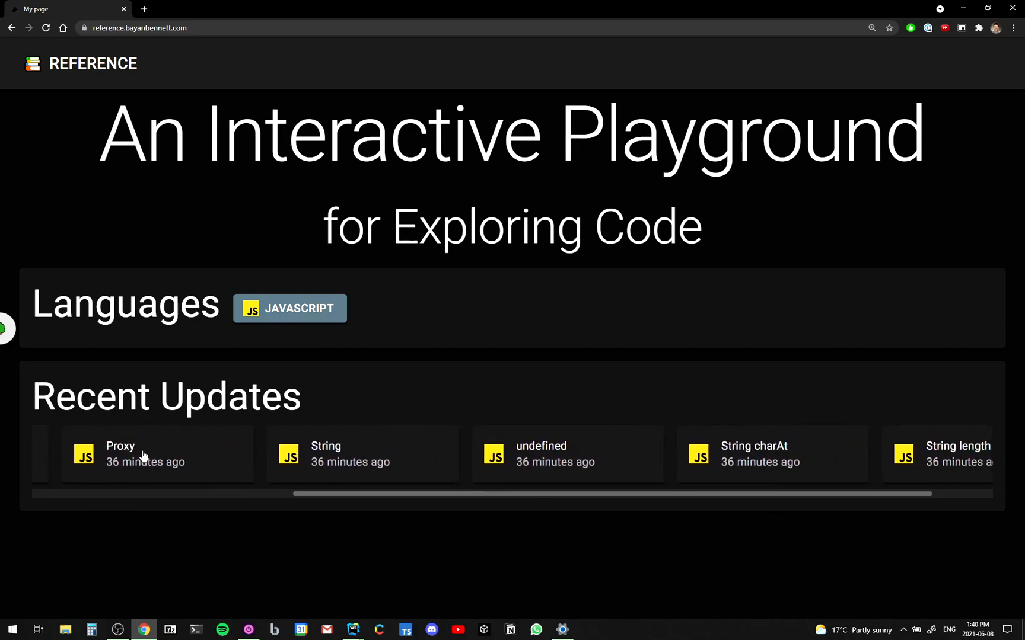
scroll(left, 3)
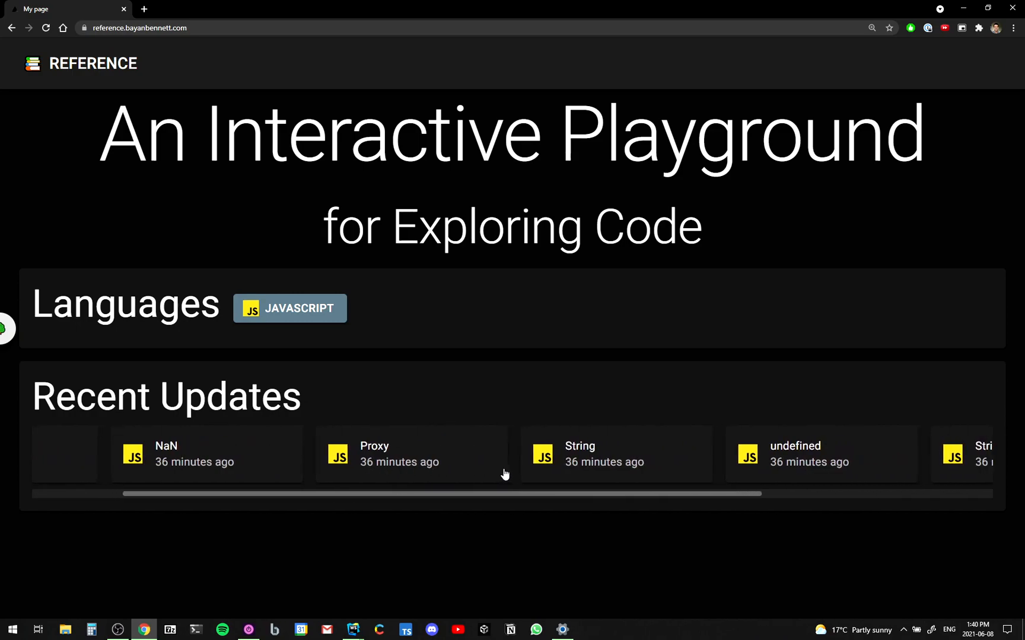
scroll(right, 3)
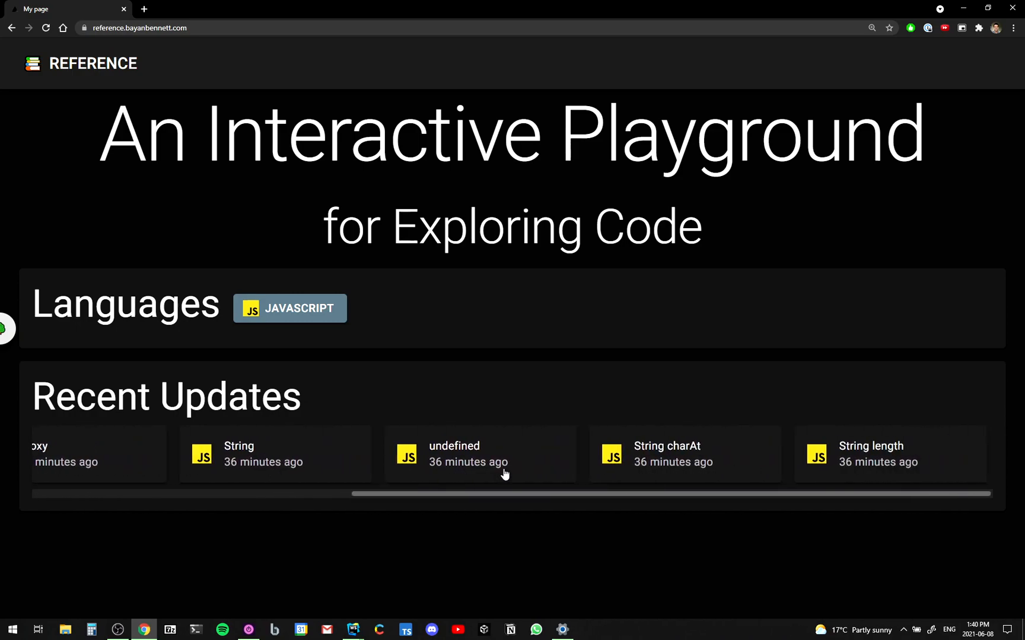